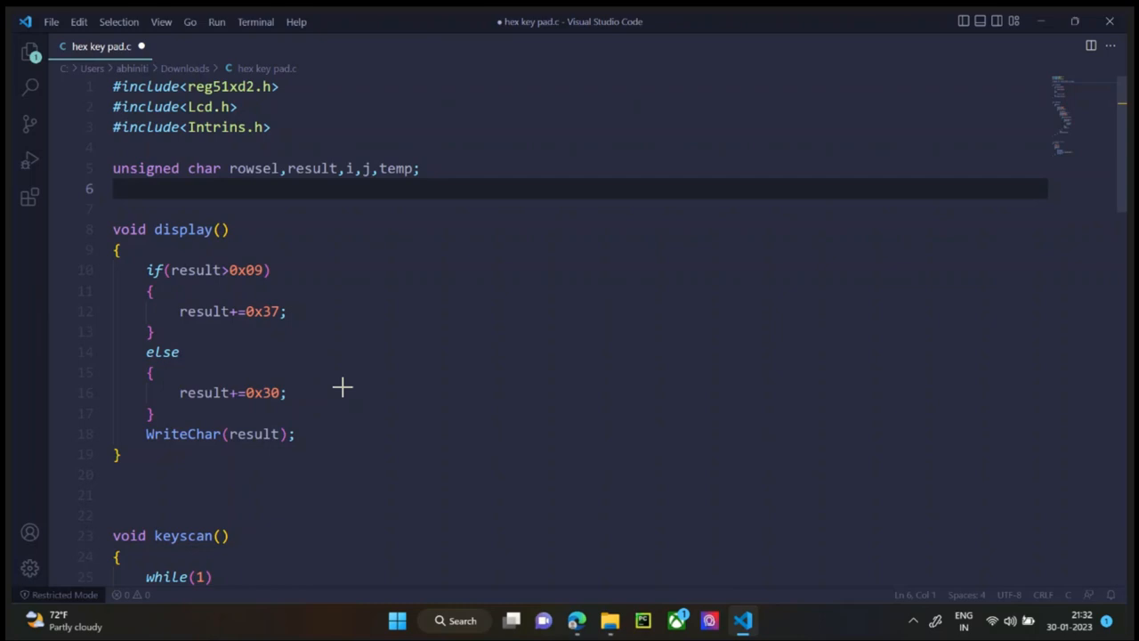
mouse_move(322, 240)
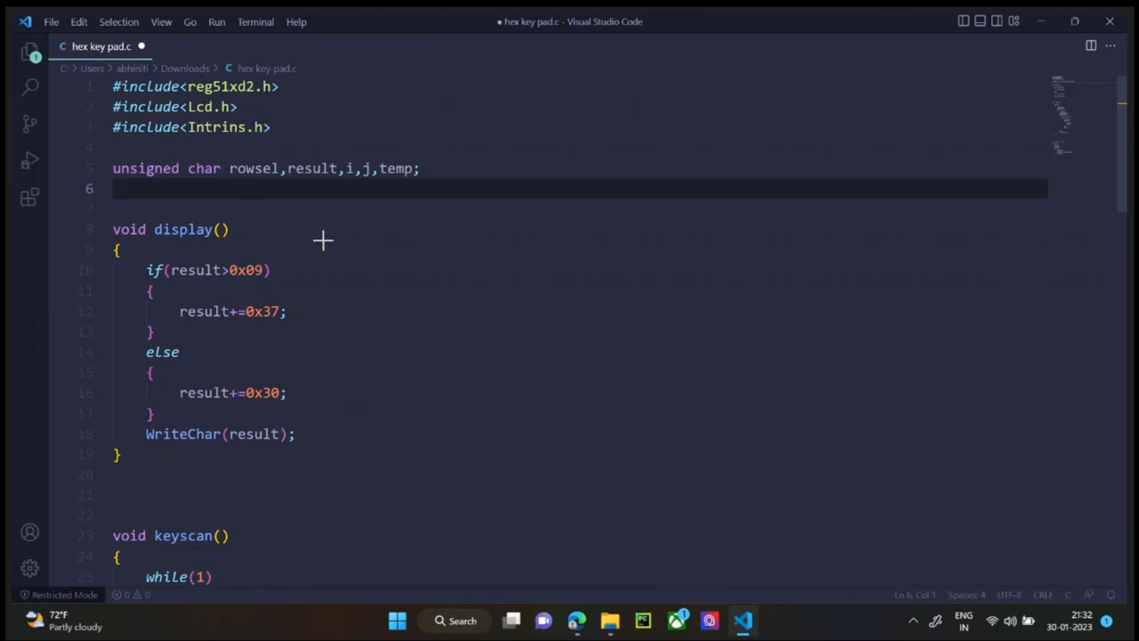
Step: Draw hand-drawn braces beside the display() and keyscan() function bodies
drag(333, 218, 383, 436)
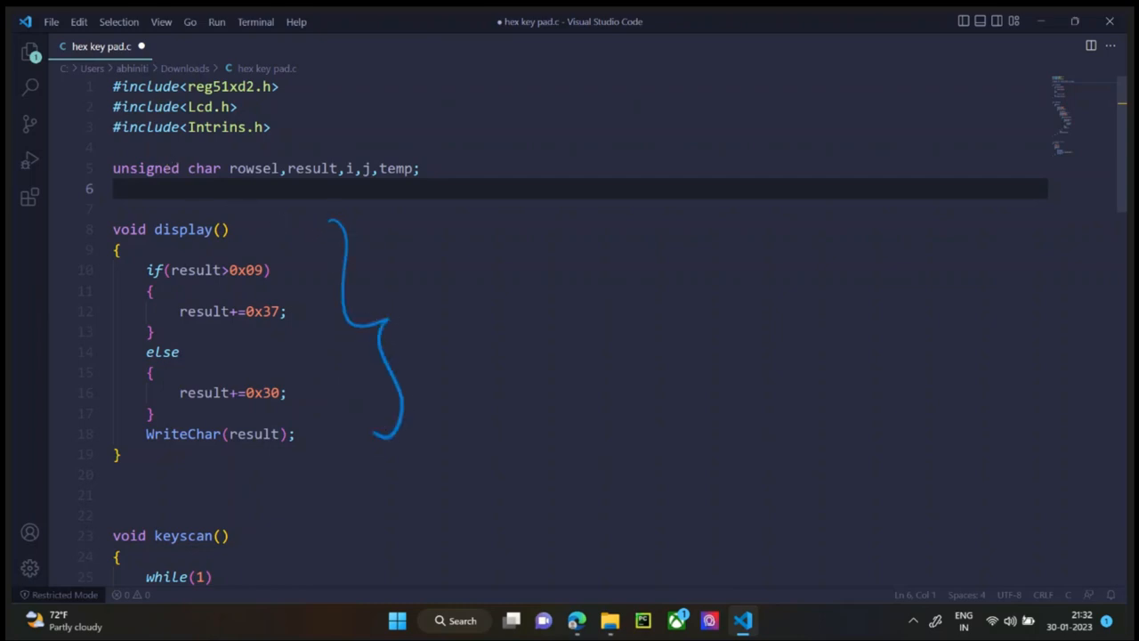
scroll(down, 3)
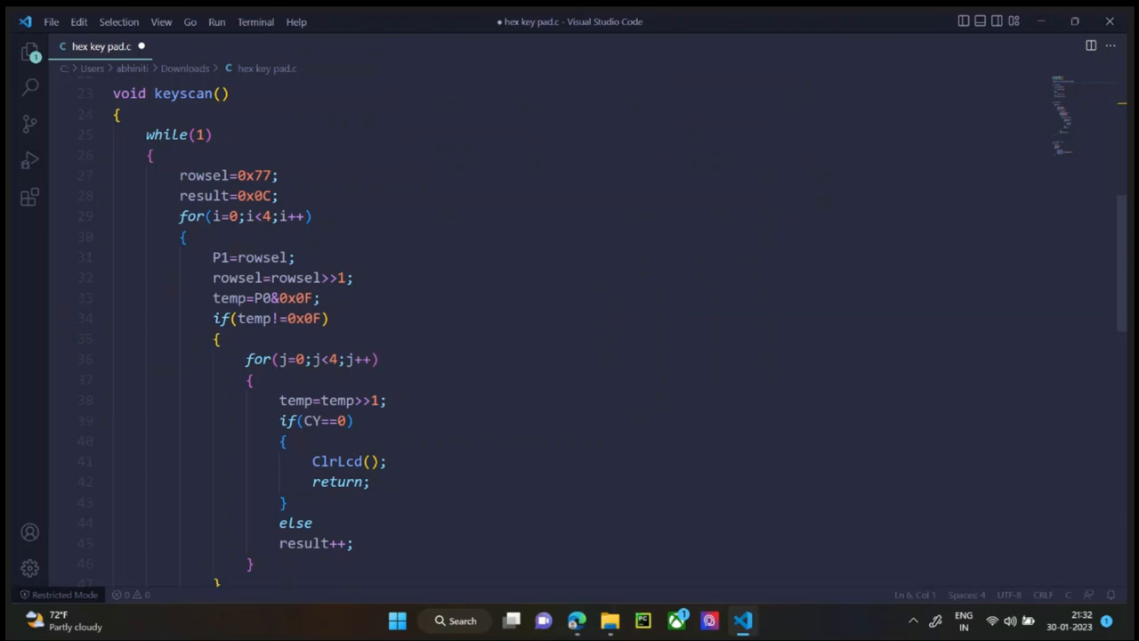
drag(391, 107, 506, 374)
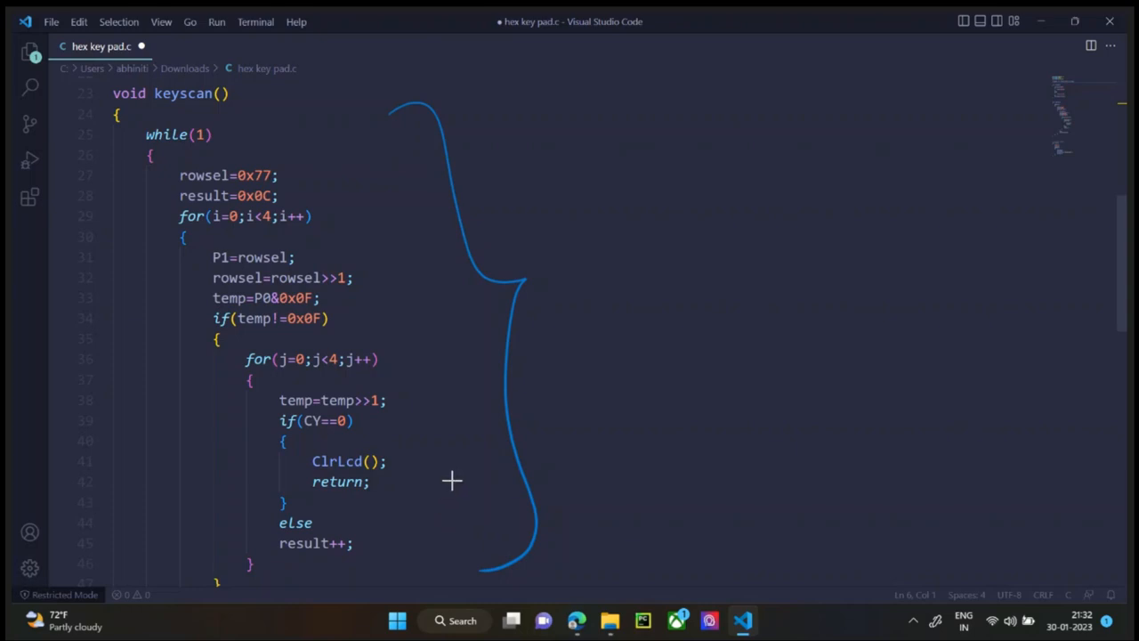
mouse_move(456, 483)
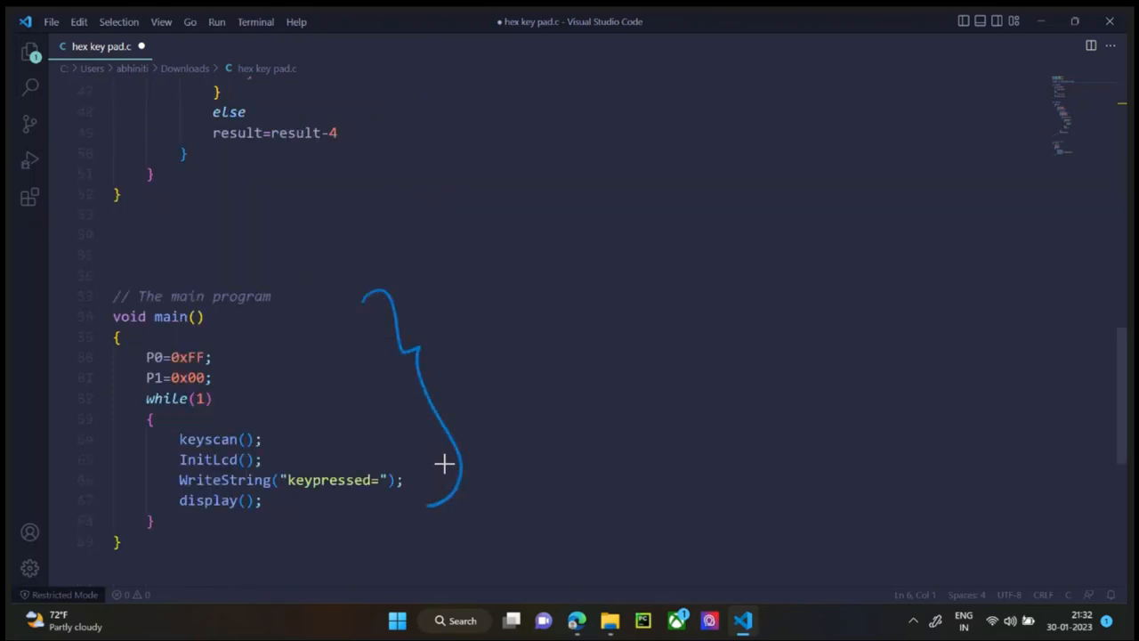
Step: Label the P0 line as Input and the P1 line as Output in main
scroll(down, 3)
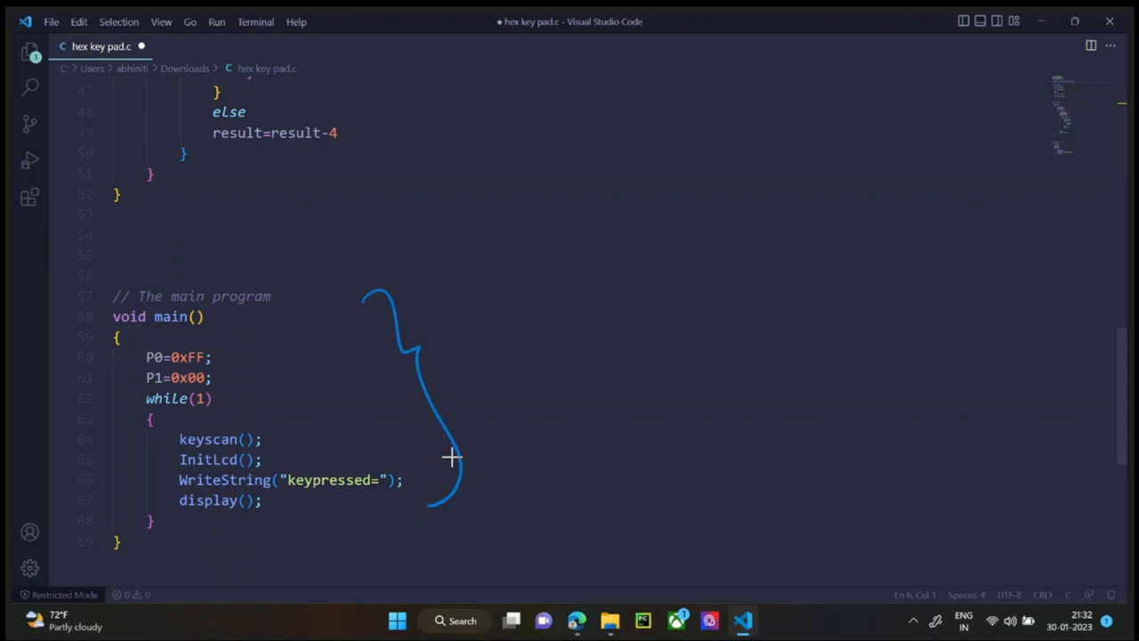
mouse_move(445, 452)
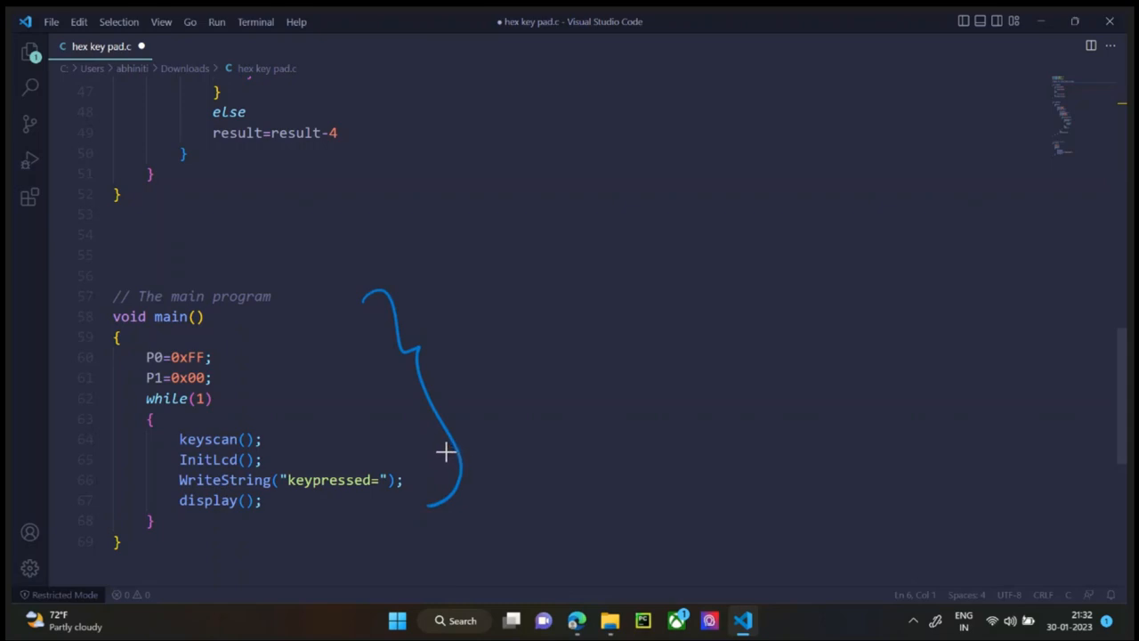
mouse_move(256, 396)
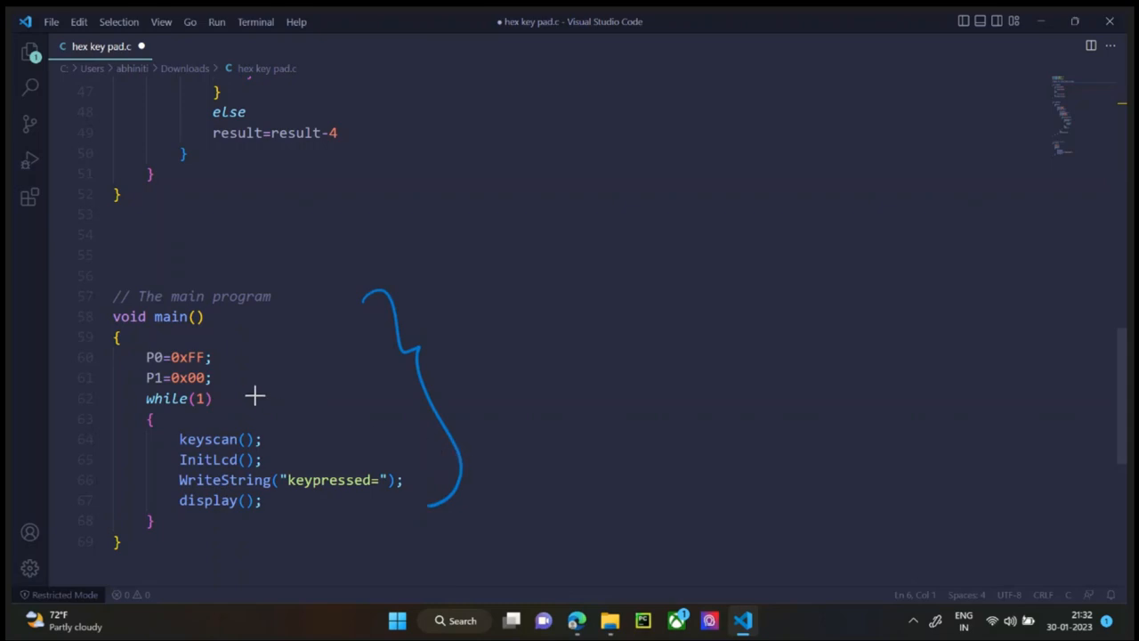
mouse_move(263, 386)
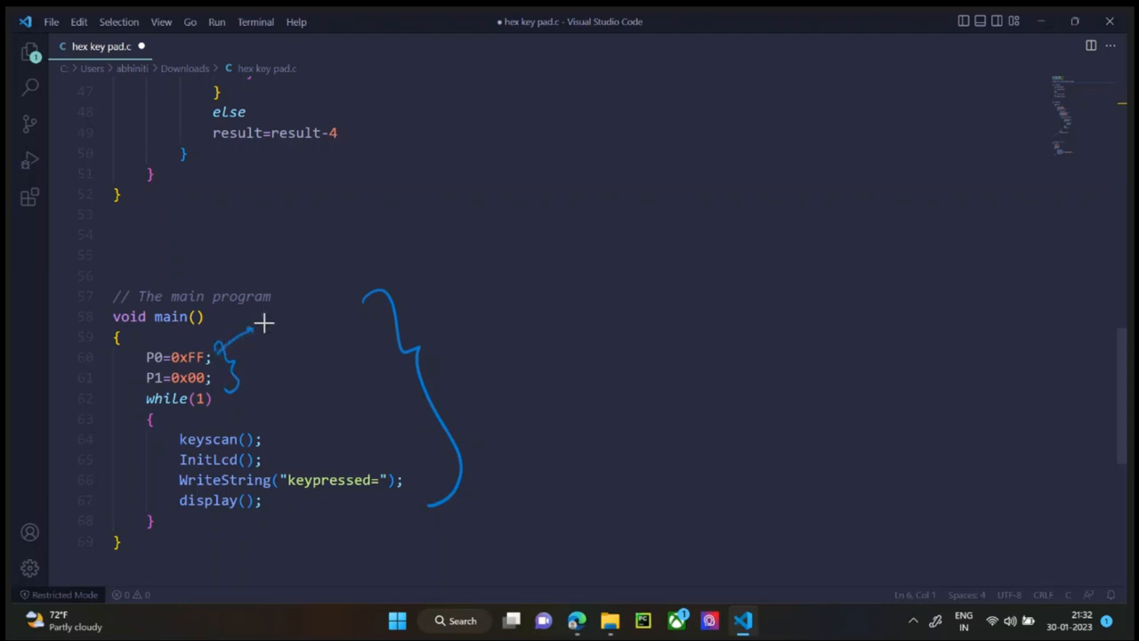
drag(258, 325, 316, 300)
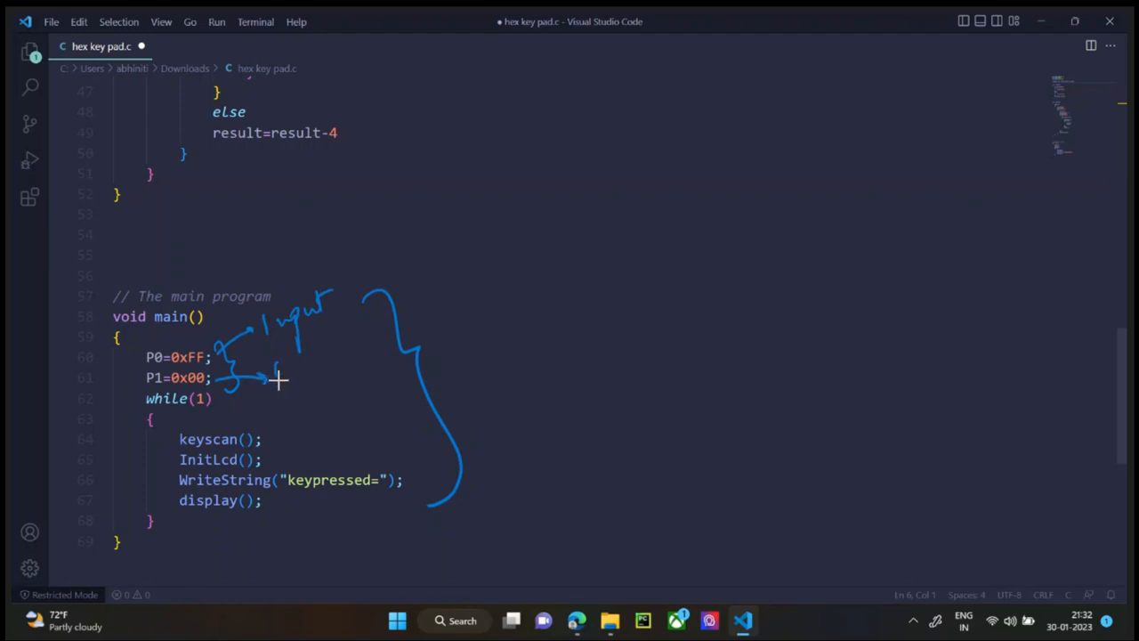
drag(276, 372, 352, 365)
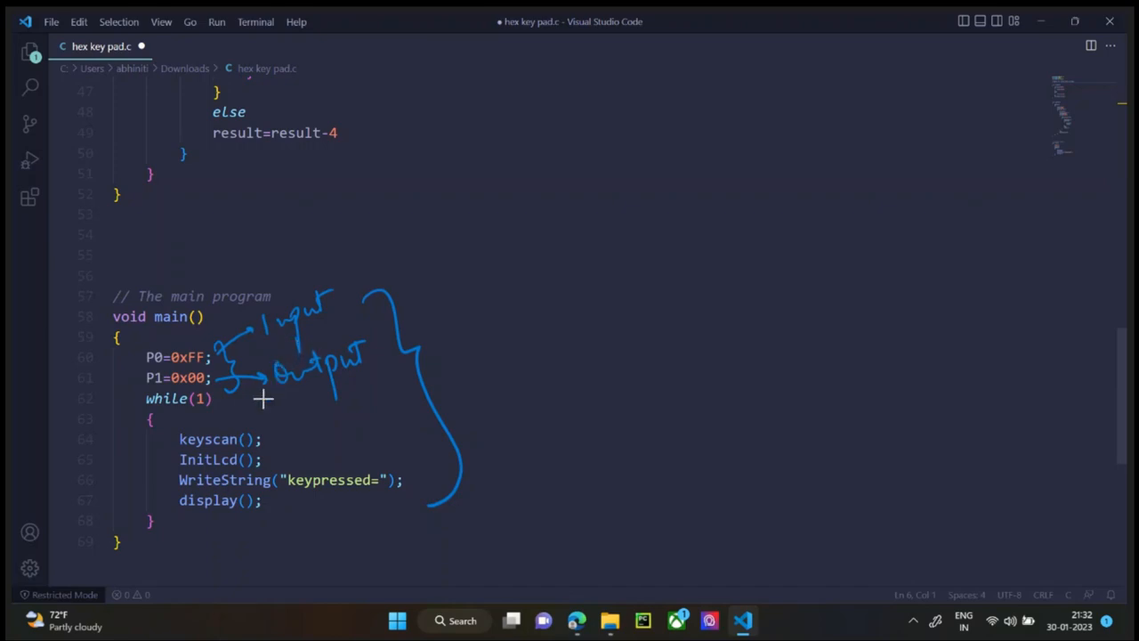
mouse_move(234, 365)
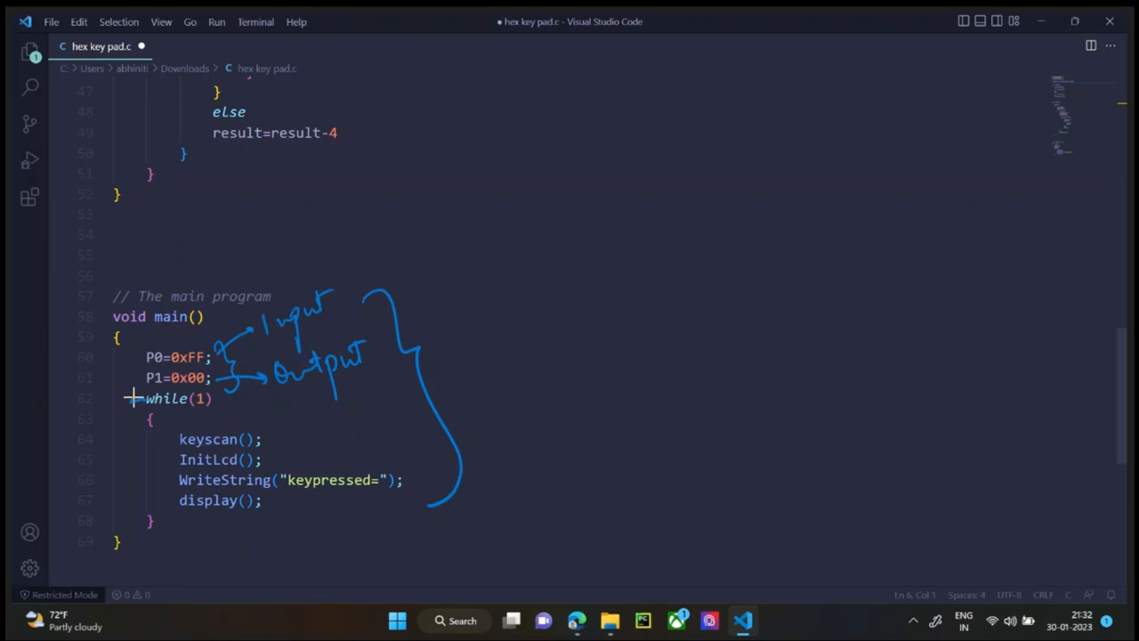
Step: Arrow the while(1) loop, label the LCD setup 'Initial On 8051', and underline keypressed/display()
drag(133, 399, 133, 497)
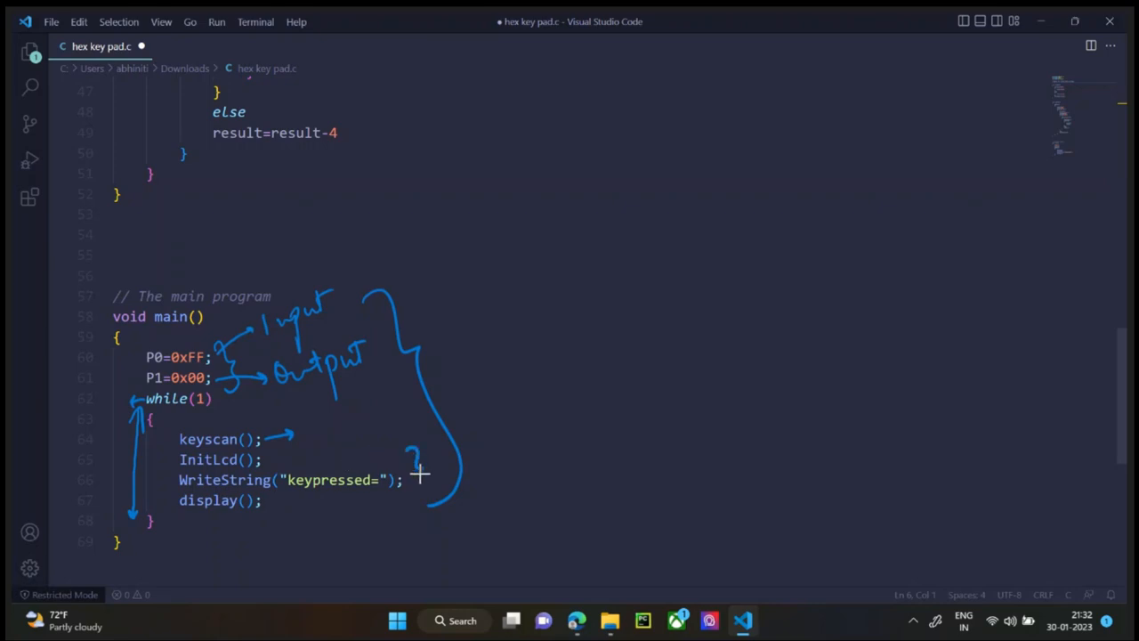
drag(420, 473, 519, 451)
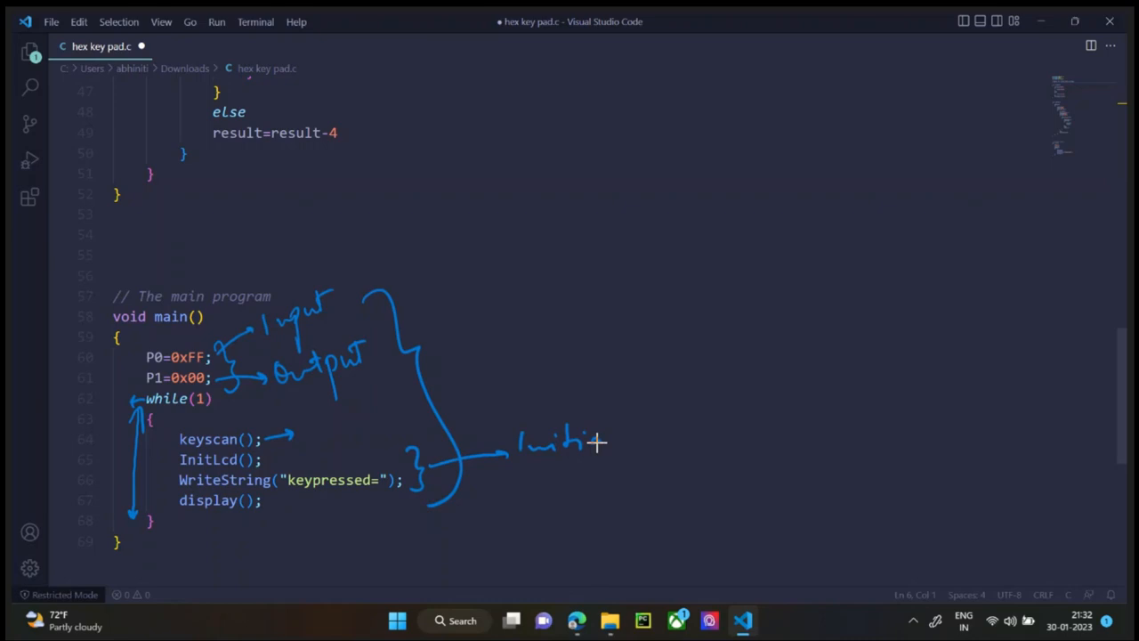
drag(592, 442, 703, 437)
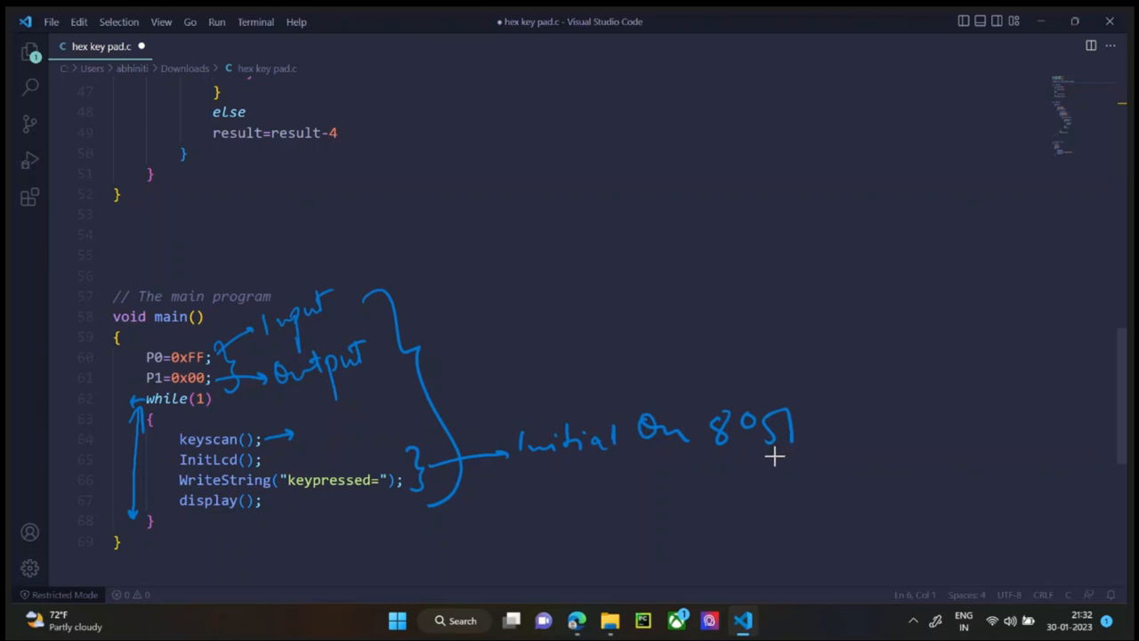
mouse_move(559, 487)
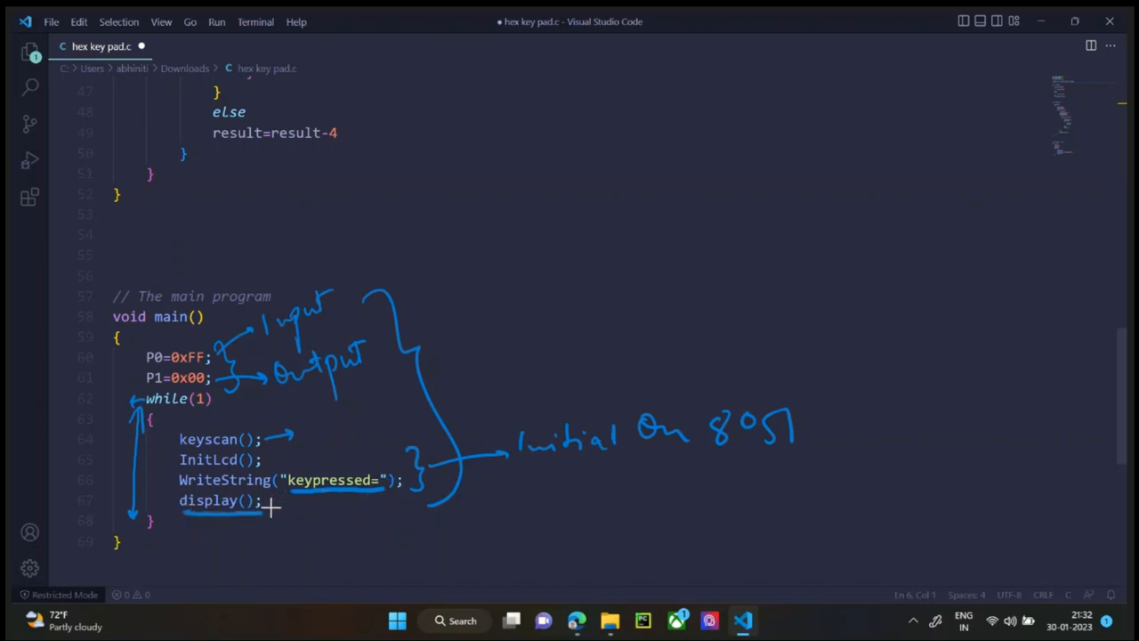
drag(267, 508, 322, 540)
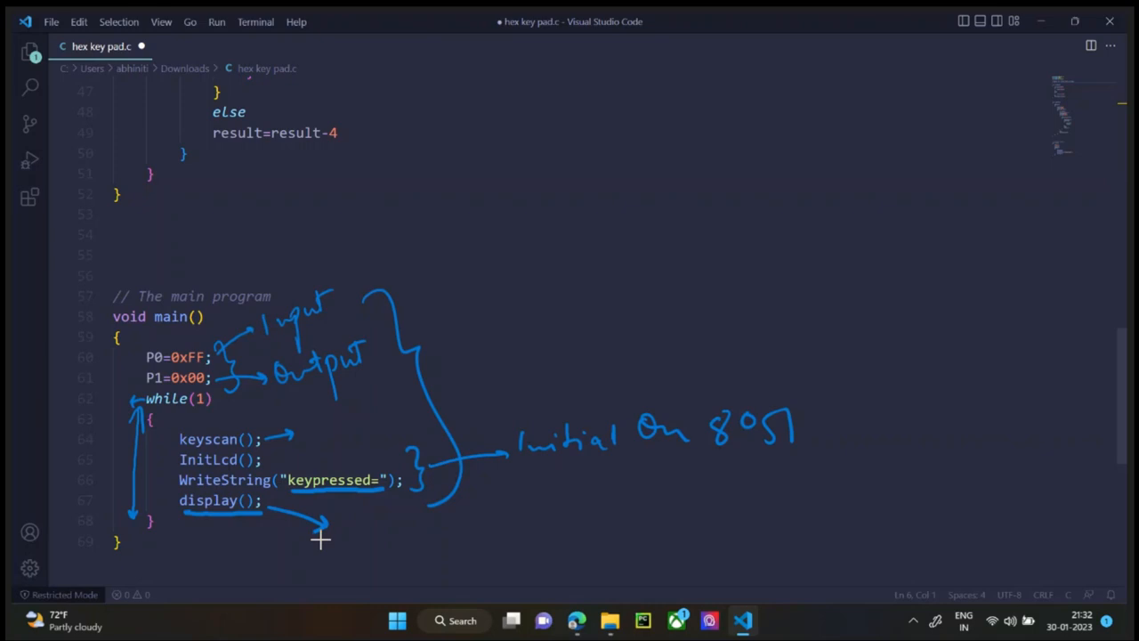
mouse_move(314, 547)
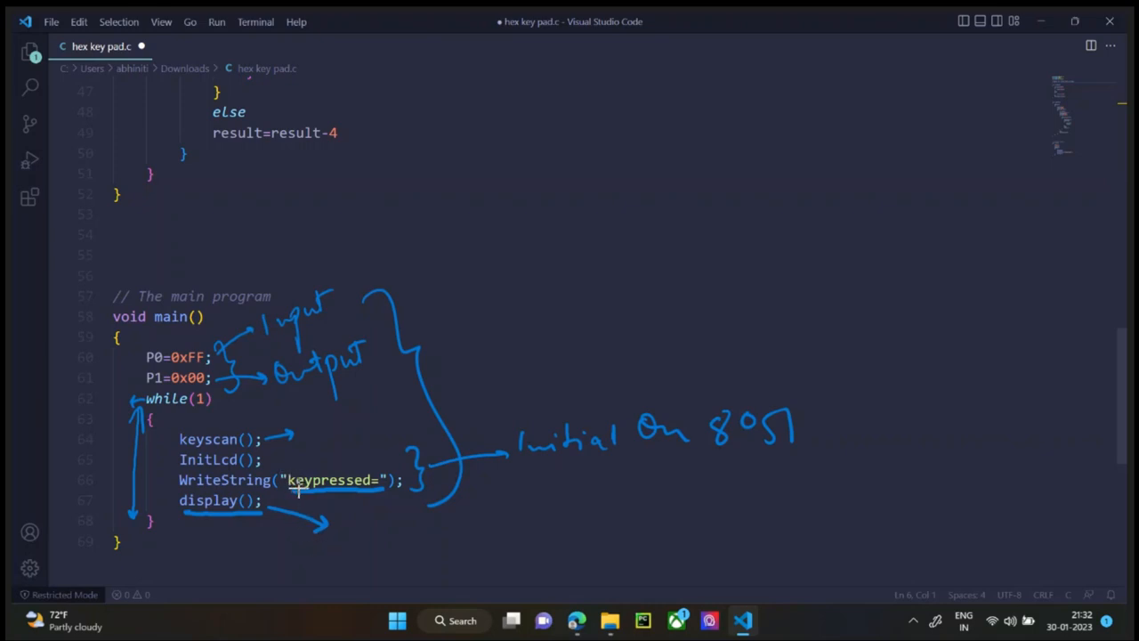
mouse_move(299, 503)
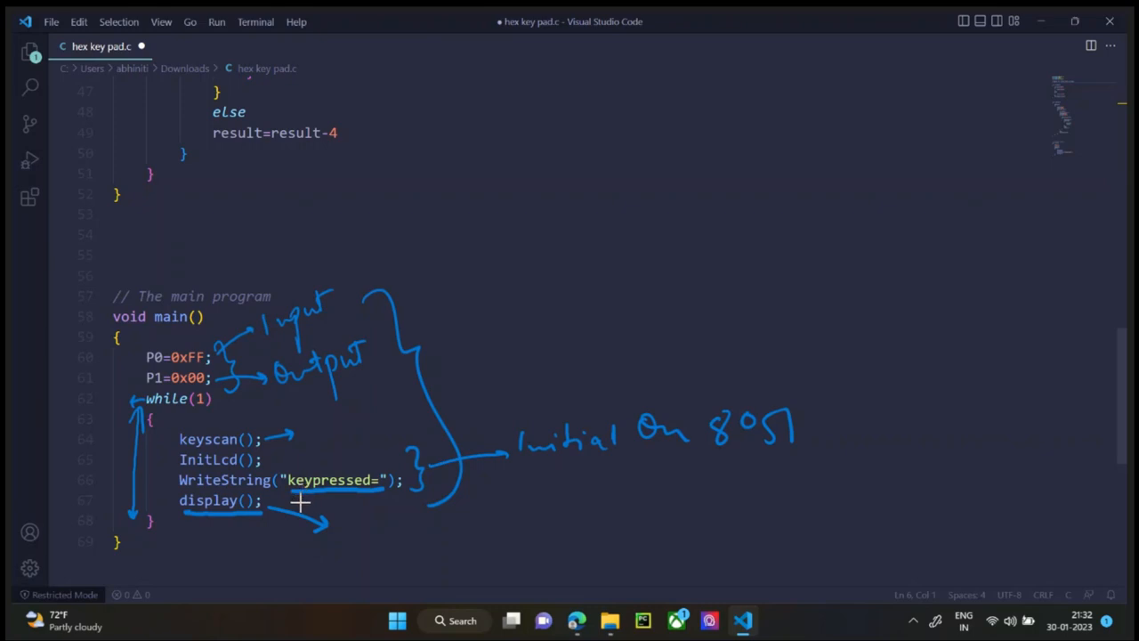
mouse_move(292, 495)
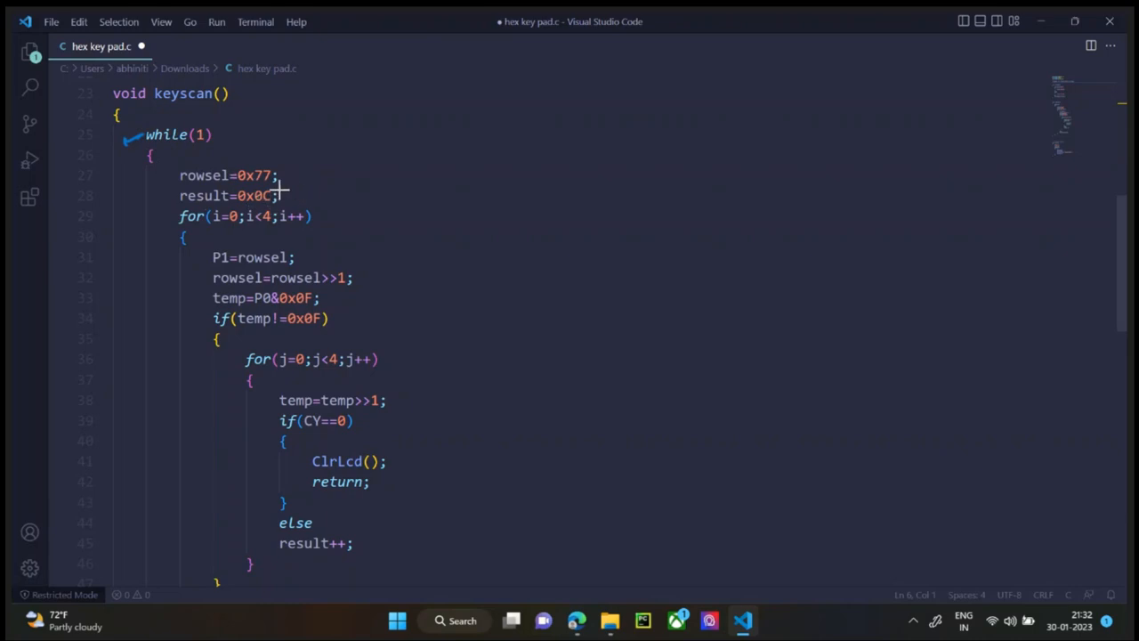
mouse_move(285, 174)
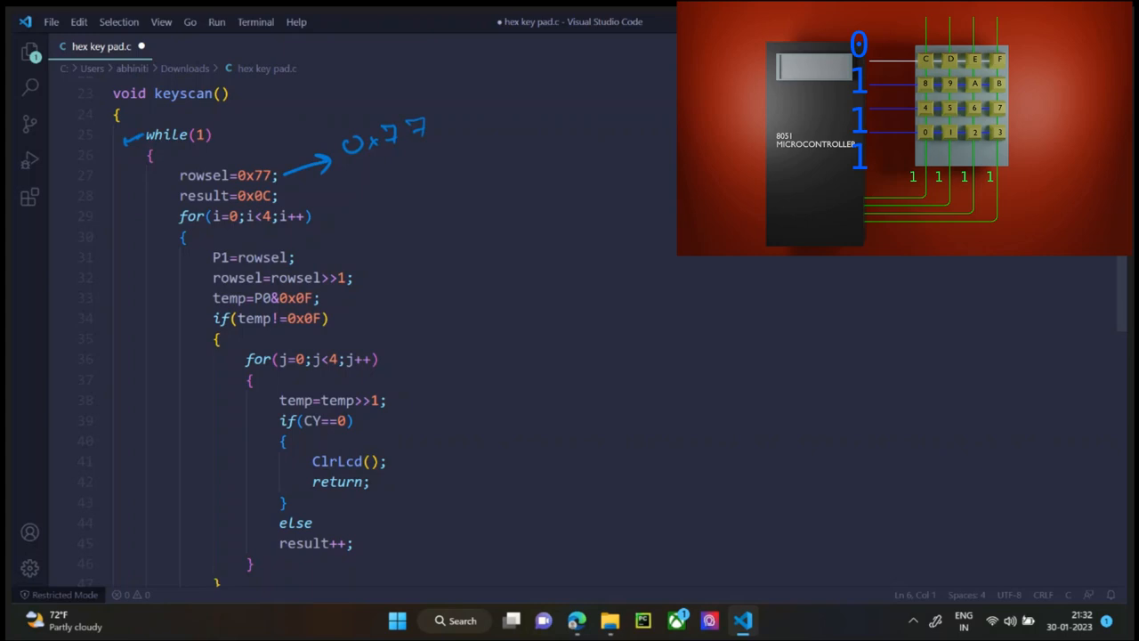
mouse_move(606, 163)
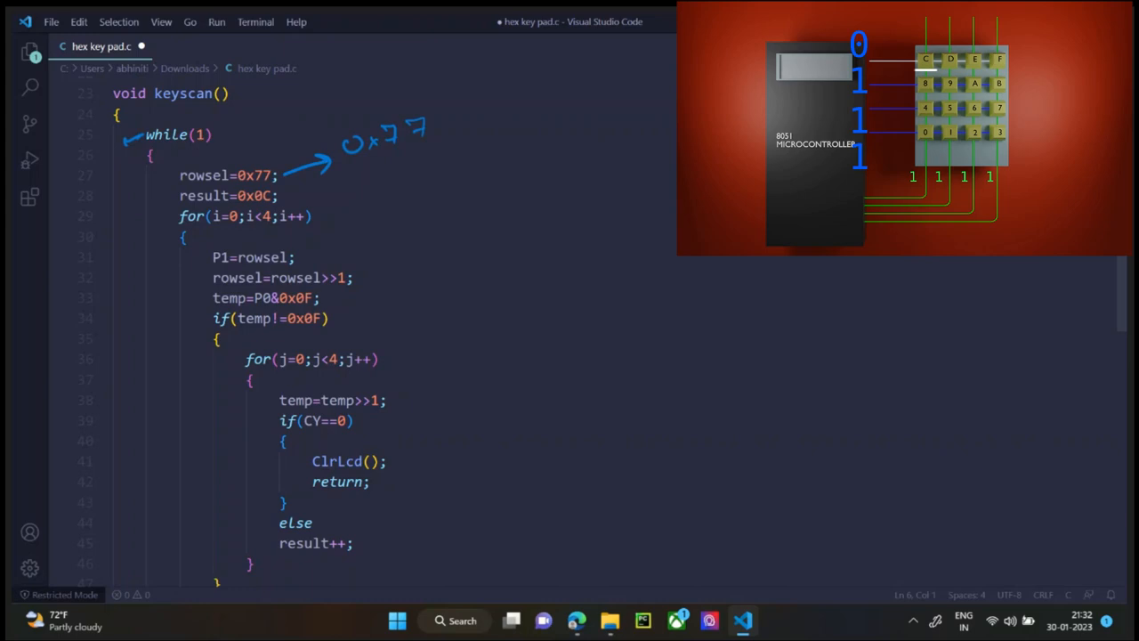
mouse_move(303, 198)
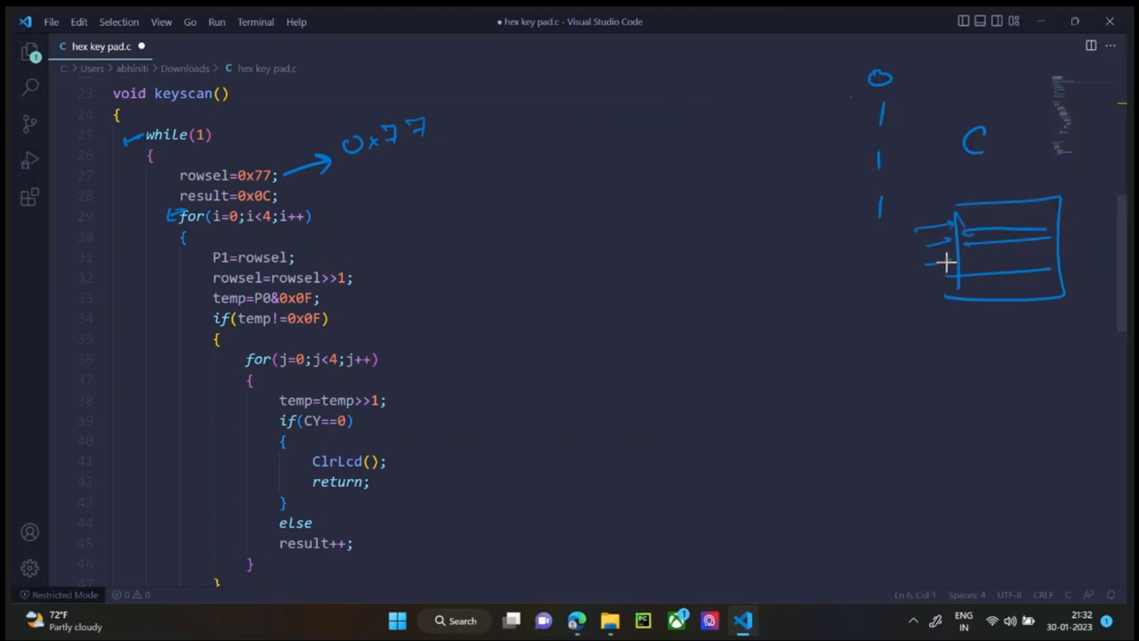
mouse_move(933, 276)
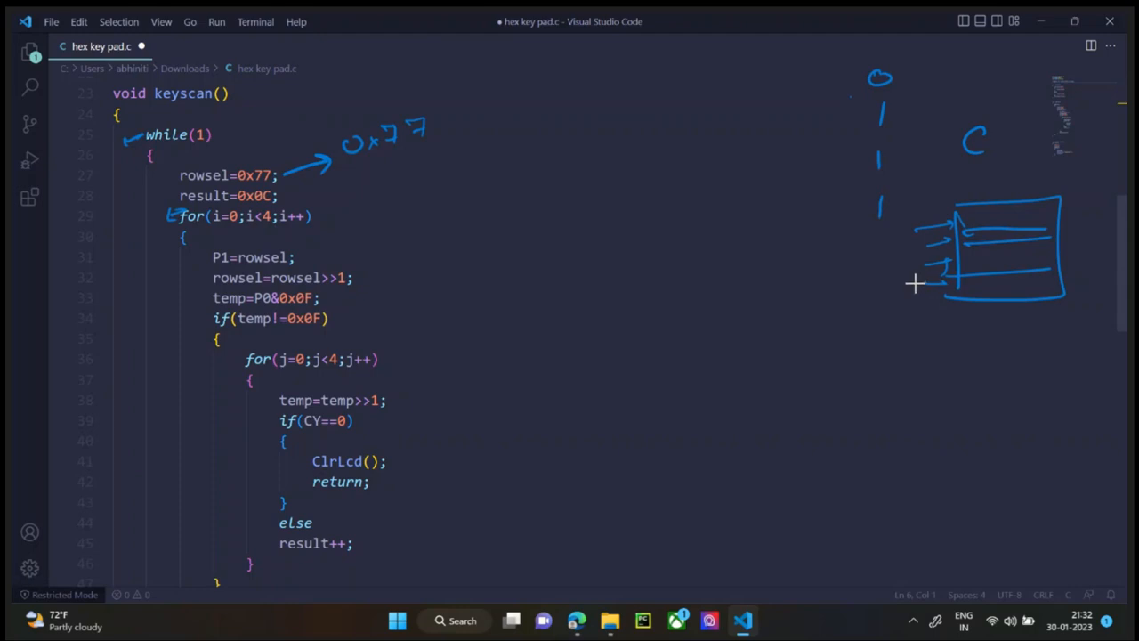
mouse_move(901, 289)
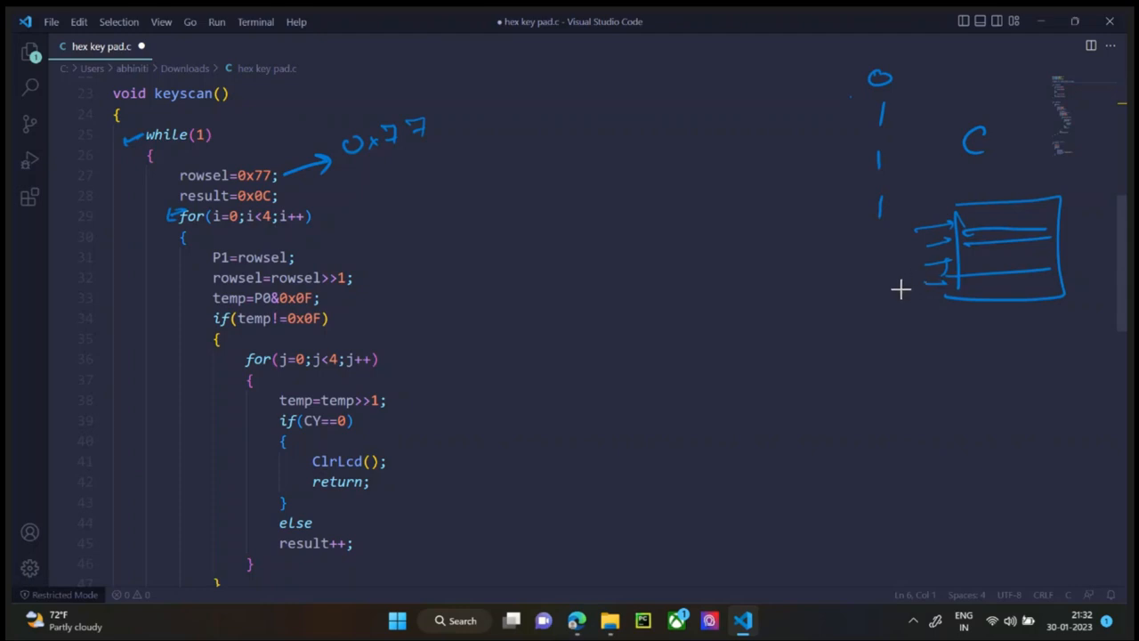
mouse_move(897, 286)
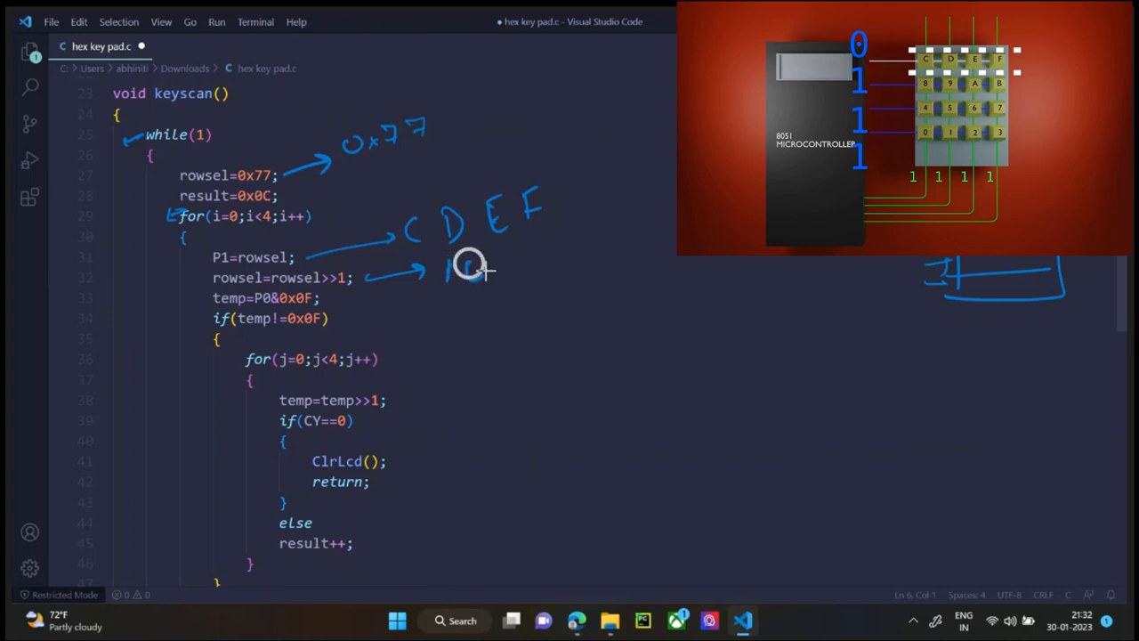
Step: Note 1011 by the shift line, write 89AB with an arrow from CDEF, and underline 1011
drag(449, 267, 521, 271)
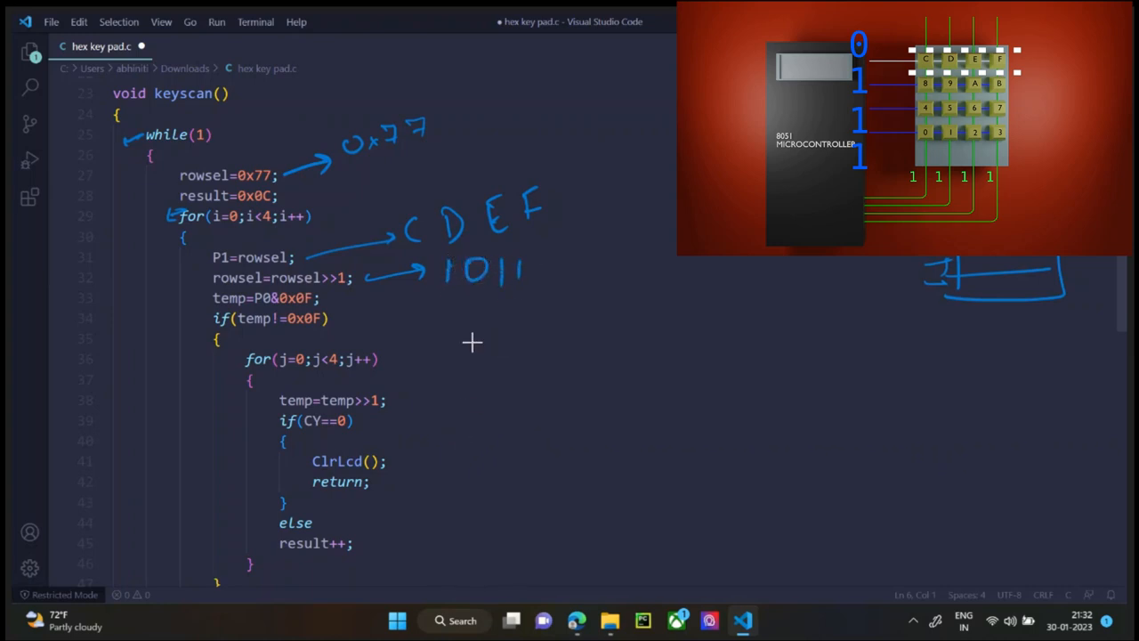
mouse_move(445, 283)
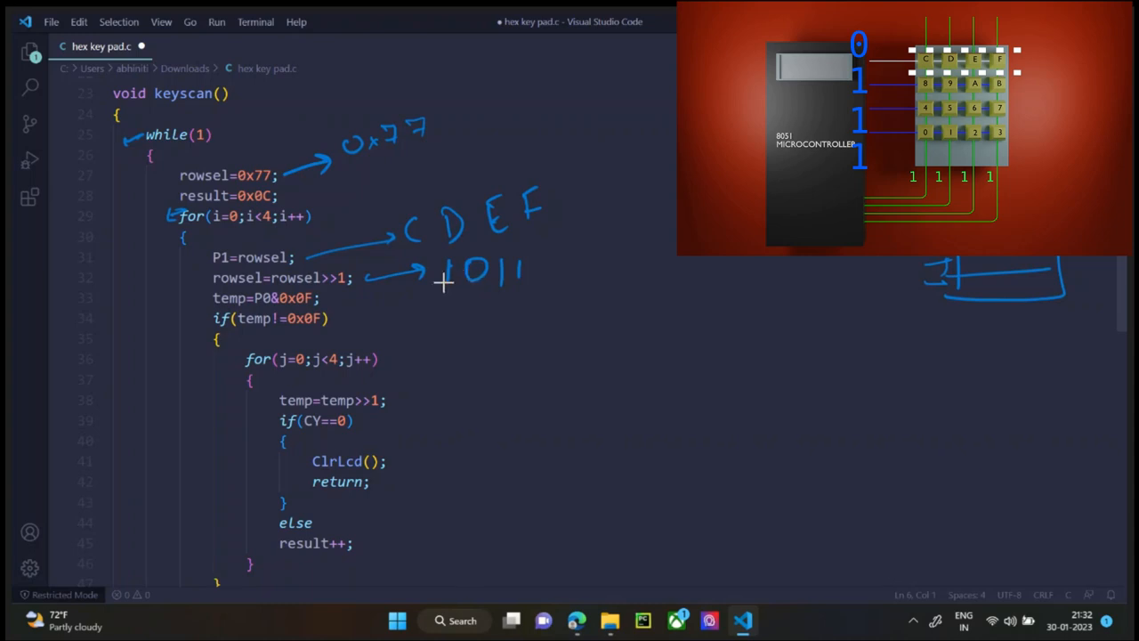
mouse_move(610, 232)
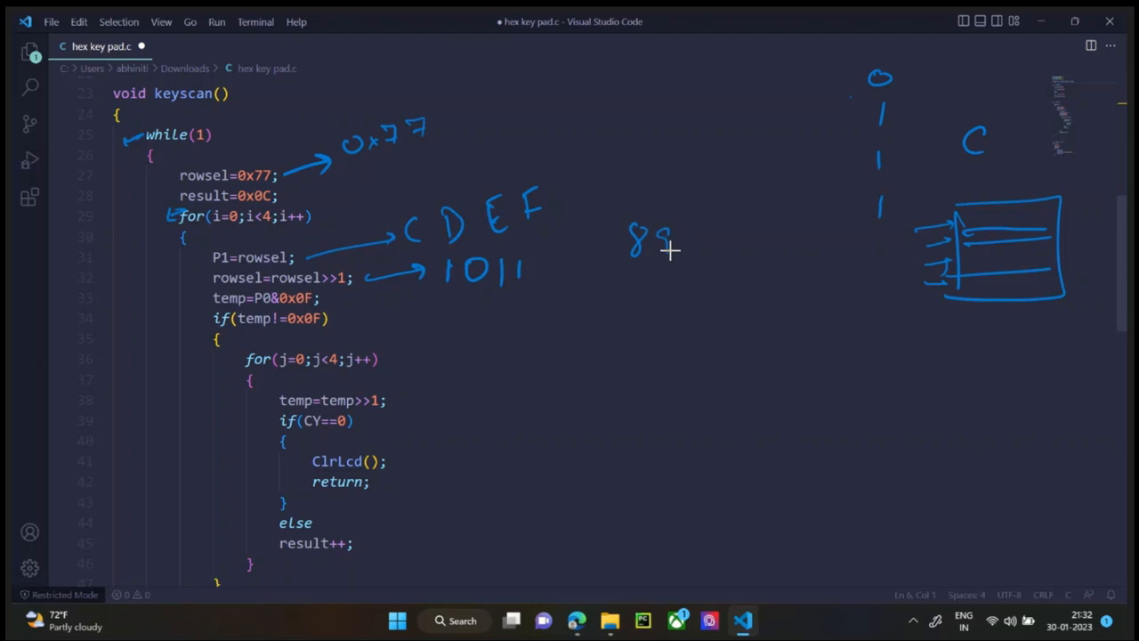
drag(685, 236, 734, 253)
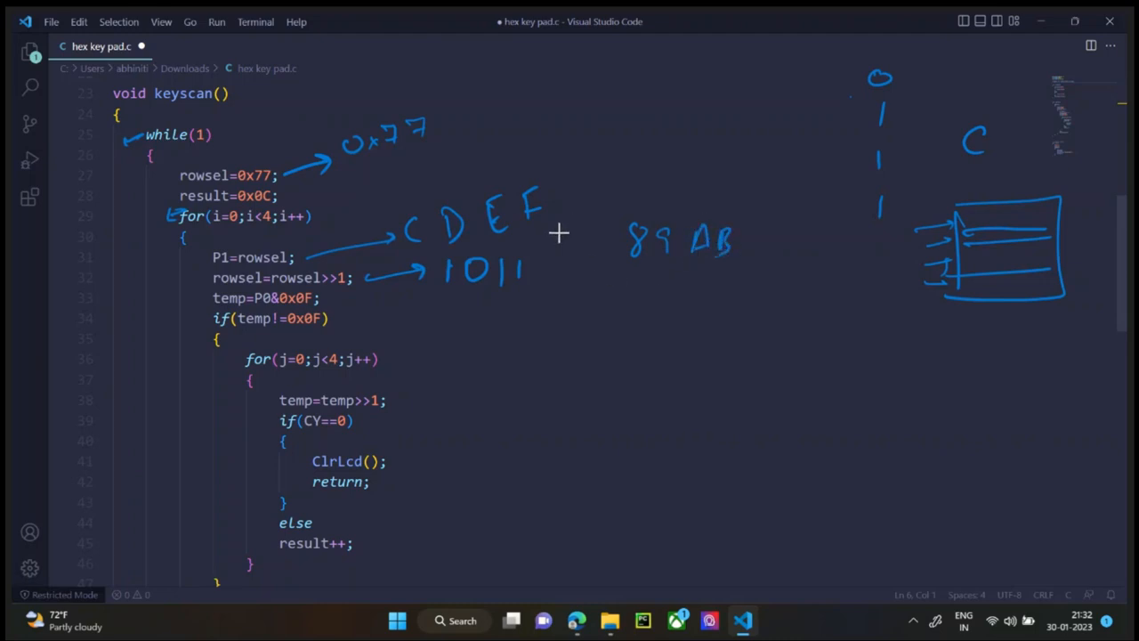
drag(547, 230, 605, 240)
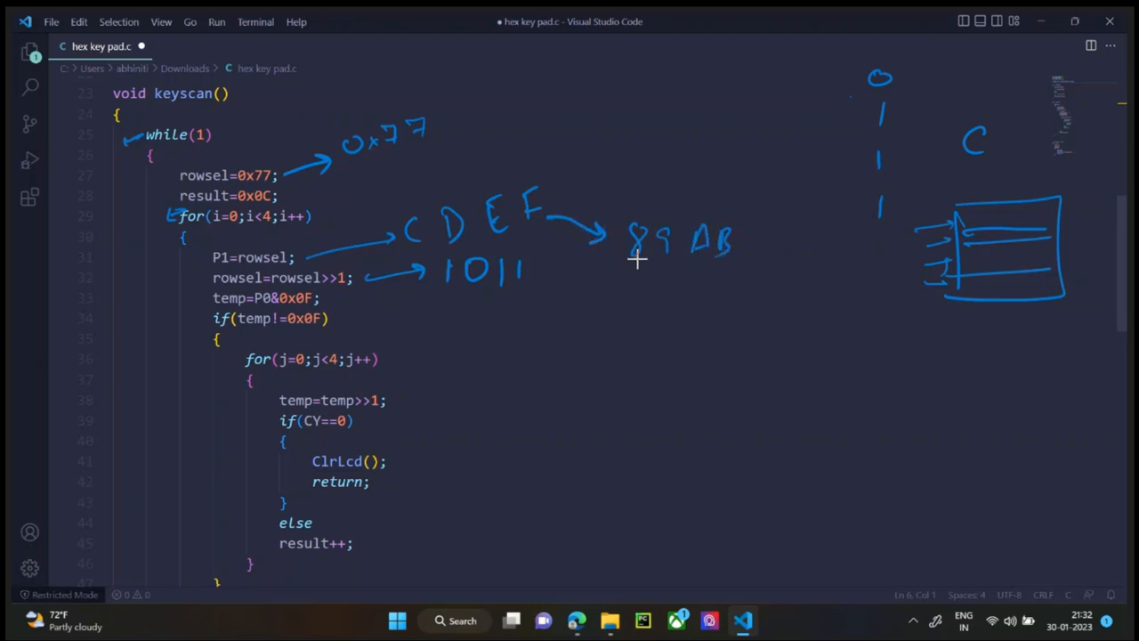
drag(441, 294, 516, 291)
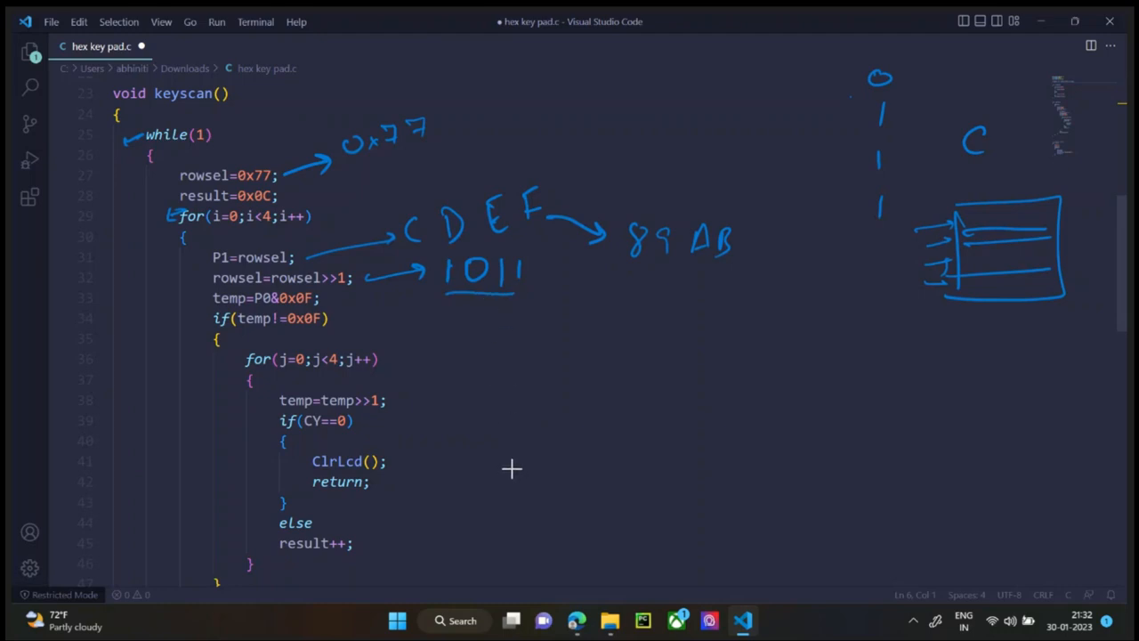
mouse_move(327, 296)
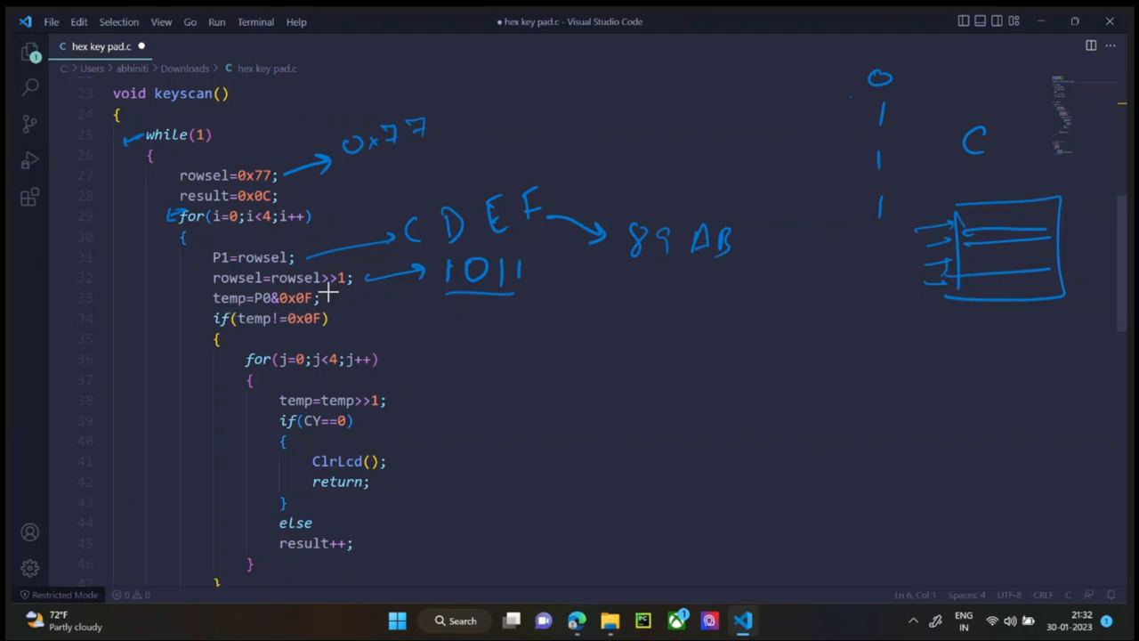
mouse_move(327, 300)
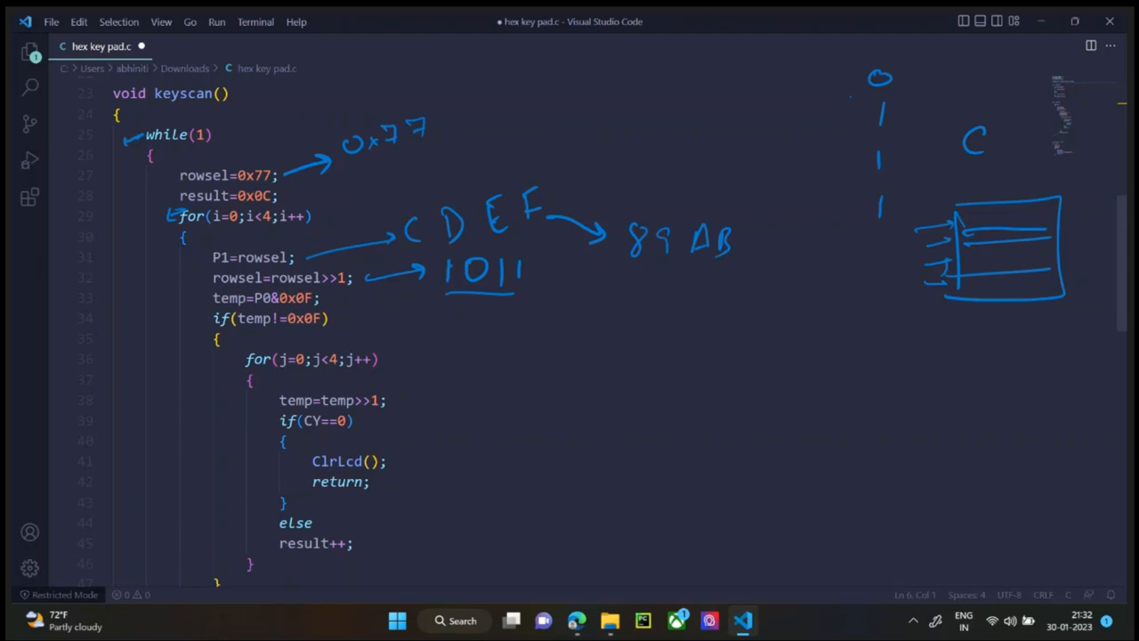
Step: Draw an arrow from the keyscan masking line to a P0 note
drag(329, 298, 481, 322)
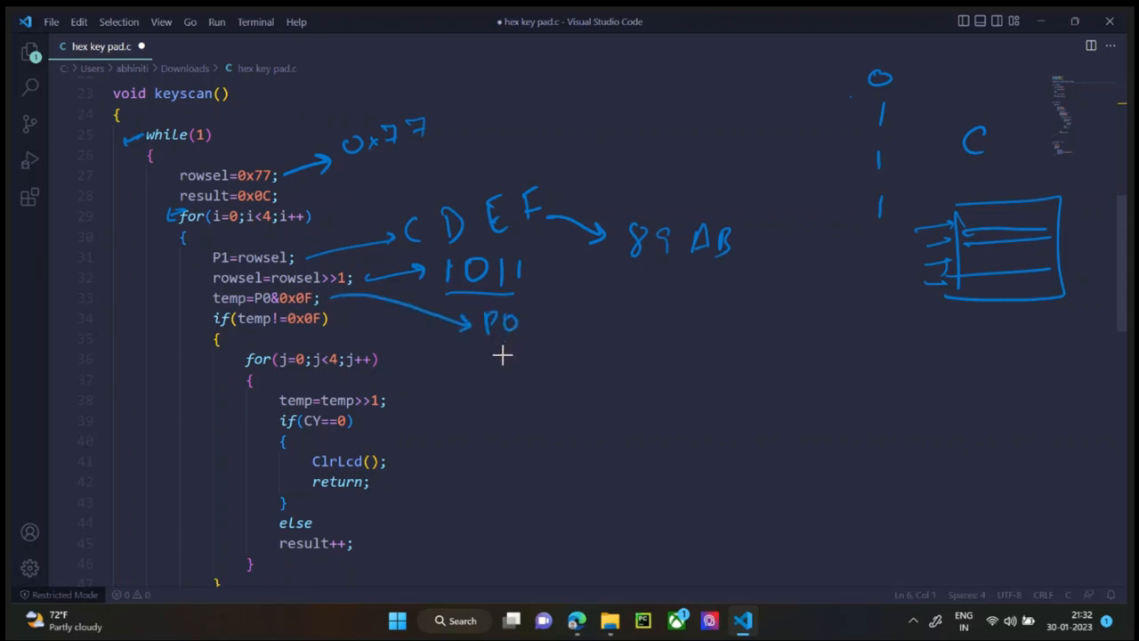
mouse_move(537, 323)
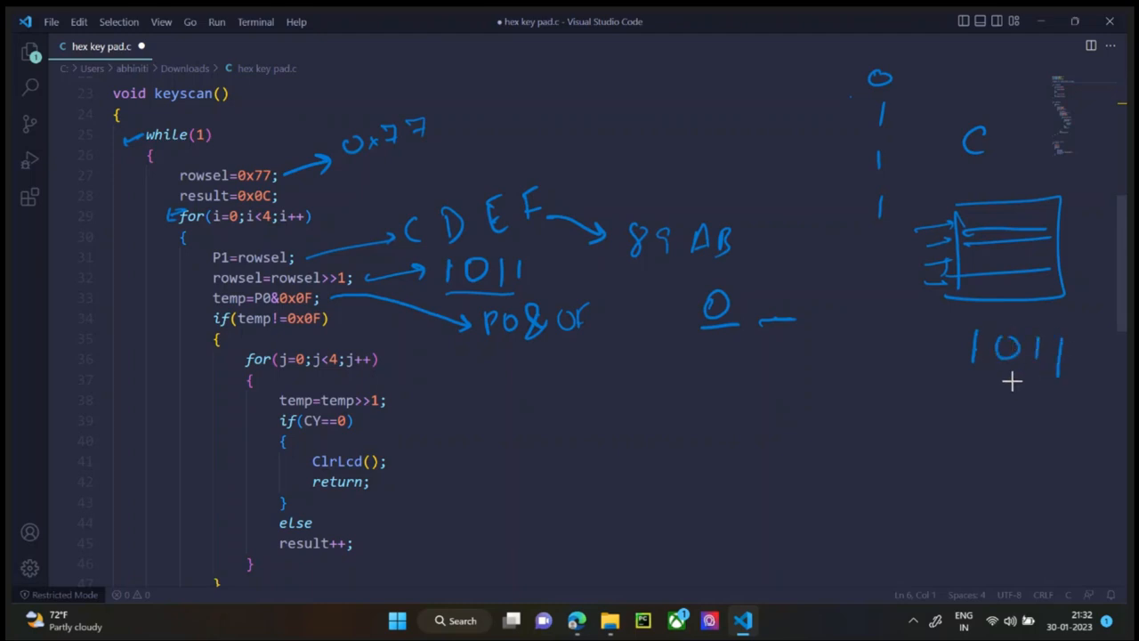
mouse_move(973, 369)
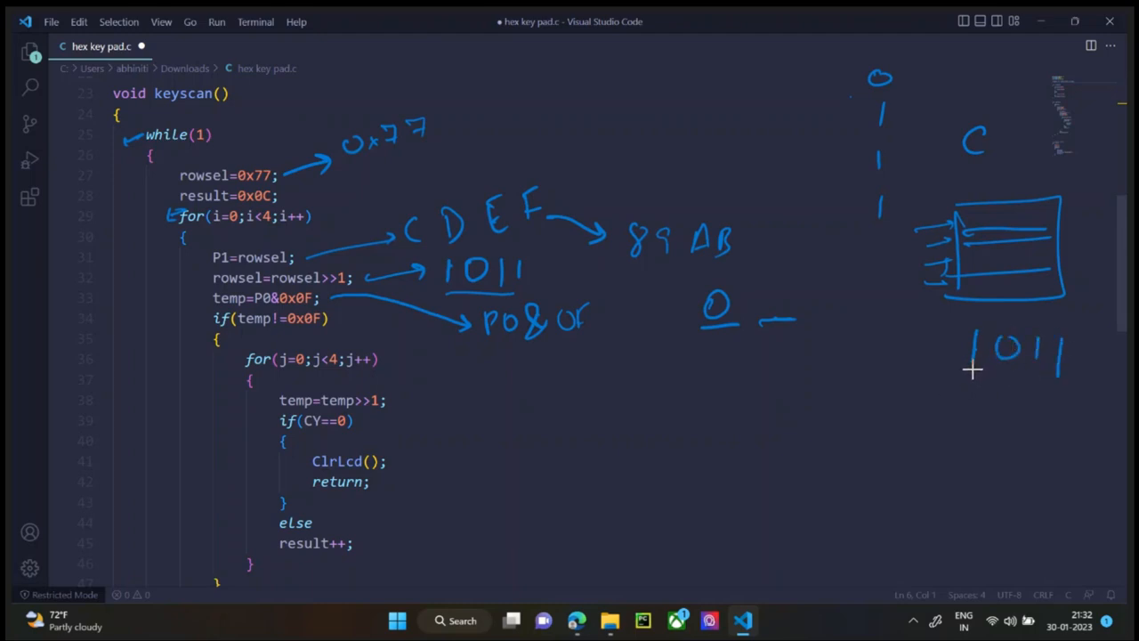
mouse_move(996, 387)
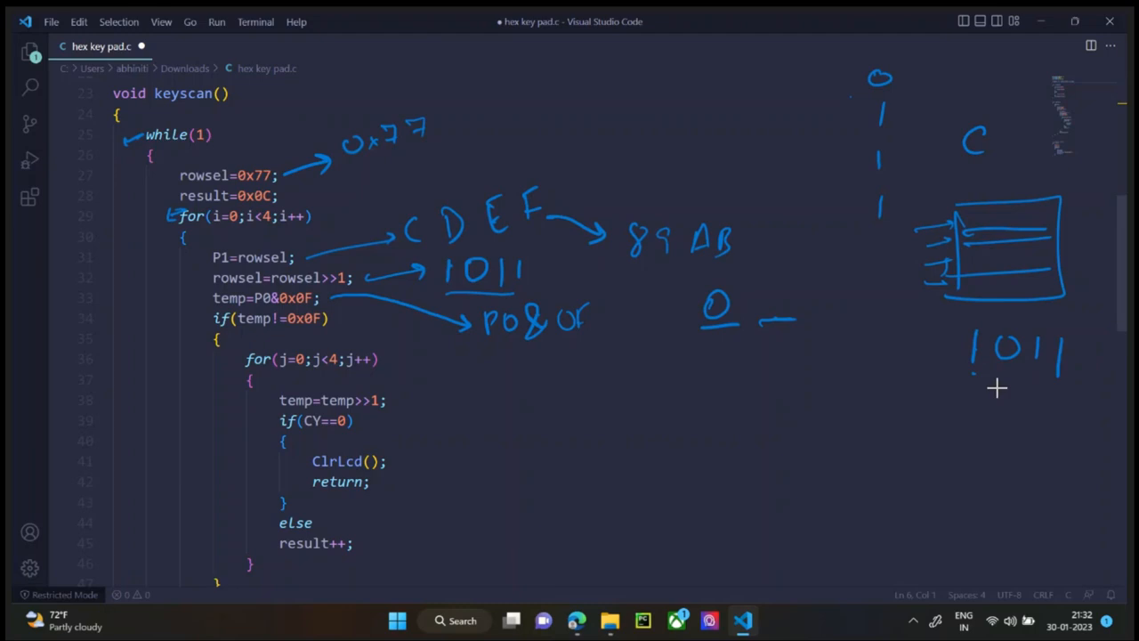
mouse_move(992, 388)
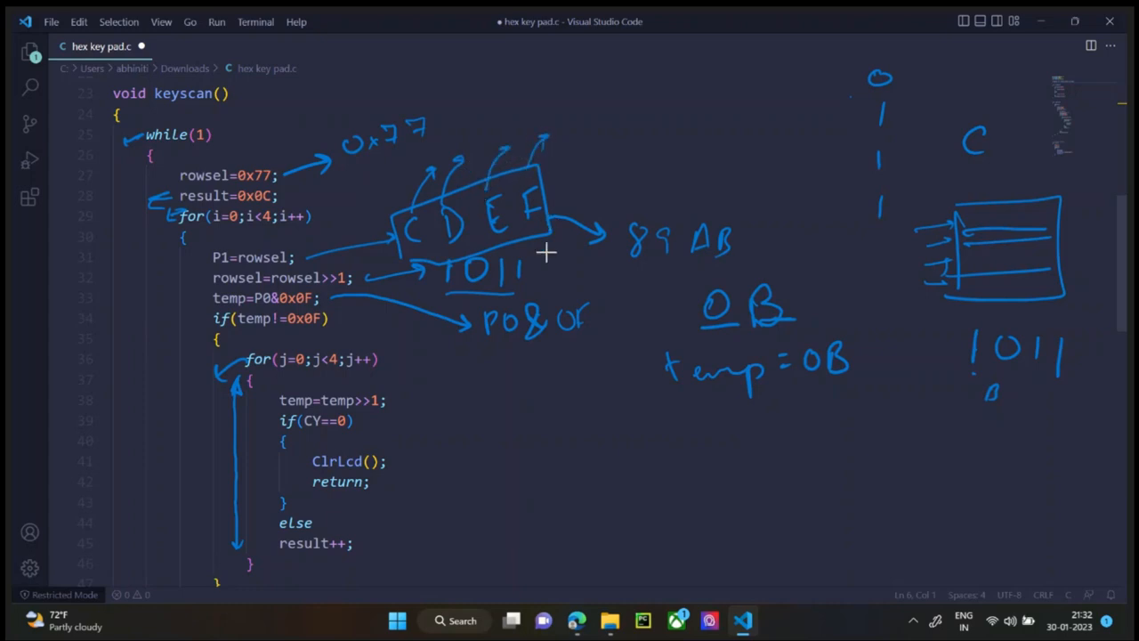
mouse_move(496, 311)
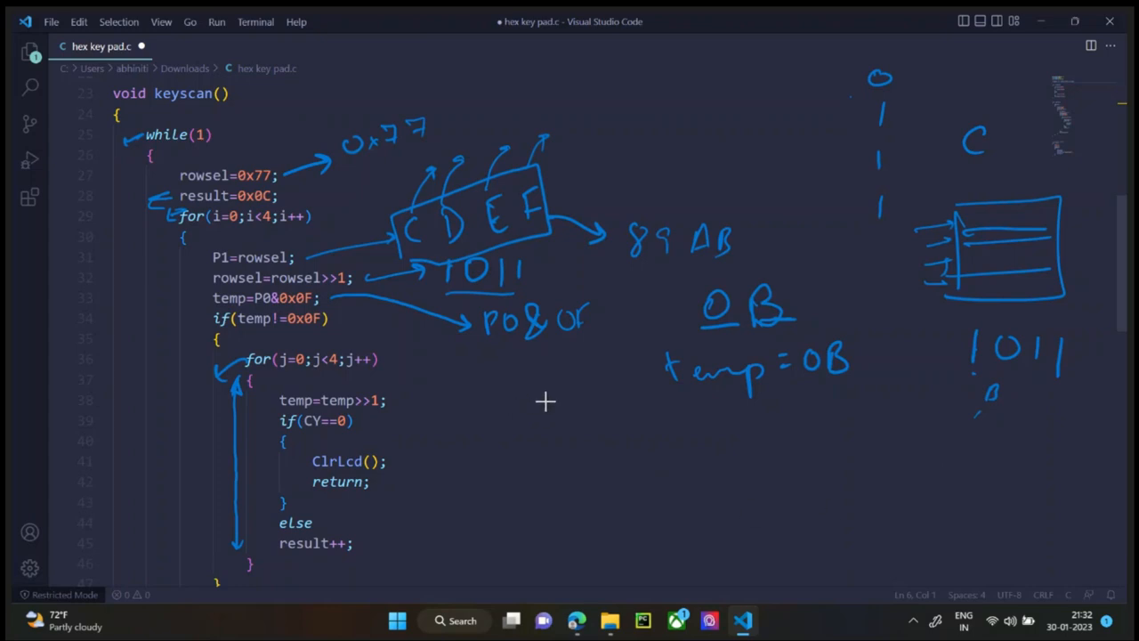
mouse_move(536, 435)
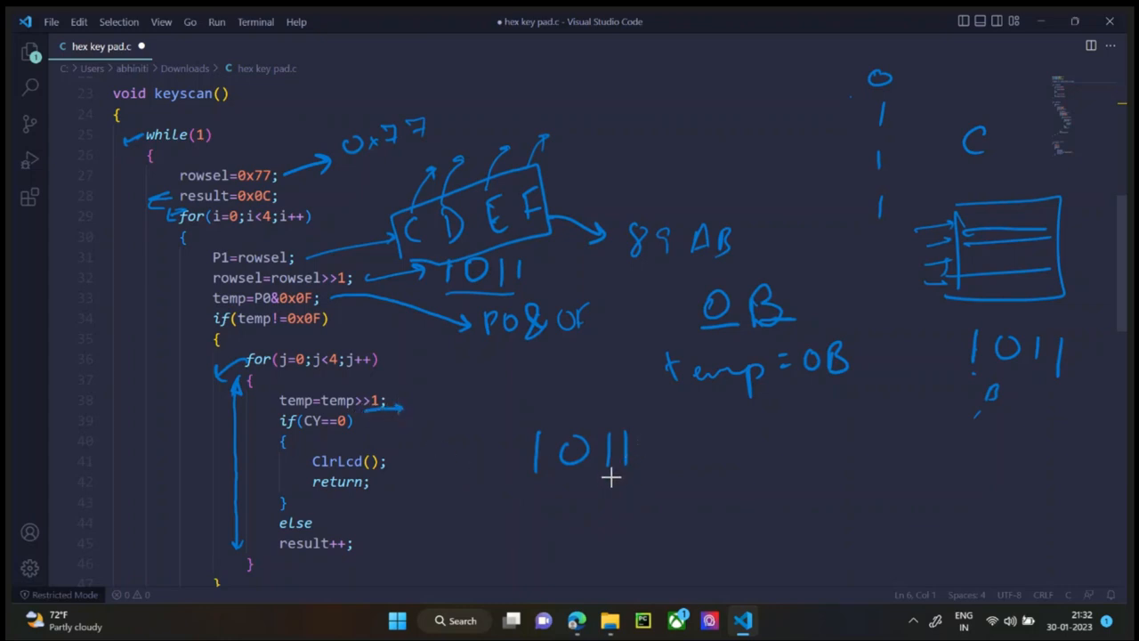
Step: Sketch 1011 shifting right to 0101, with the shifted-out bit going into a CY box
drag(556, 485, 636, 485)
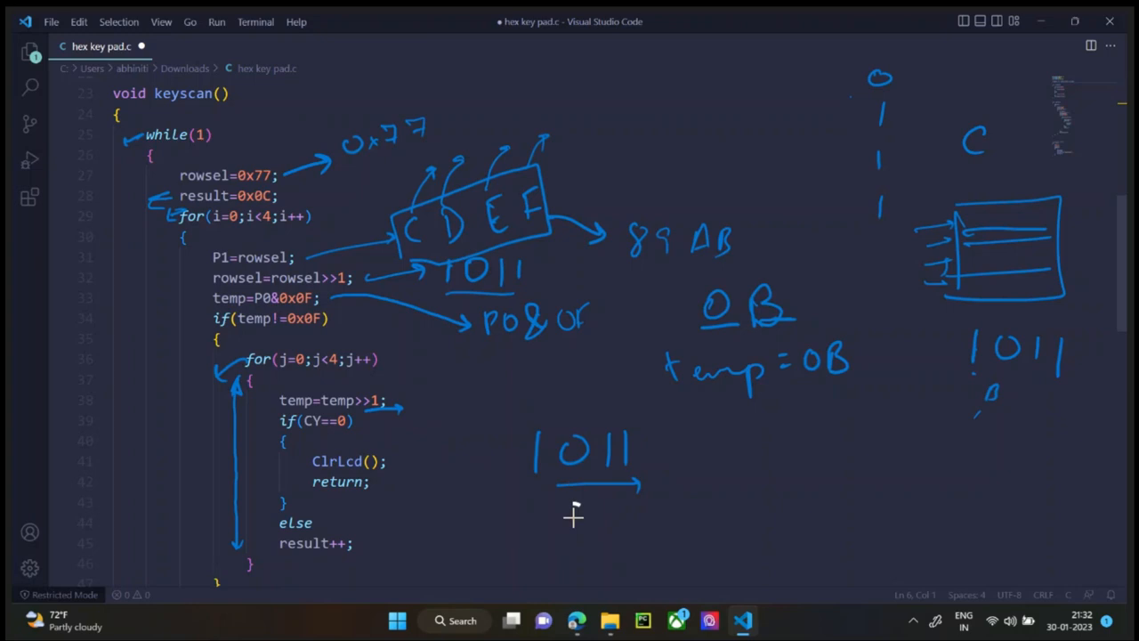
drag(574, 512, 583, 529)
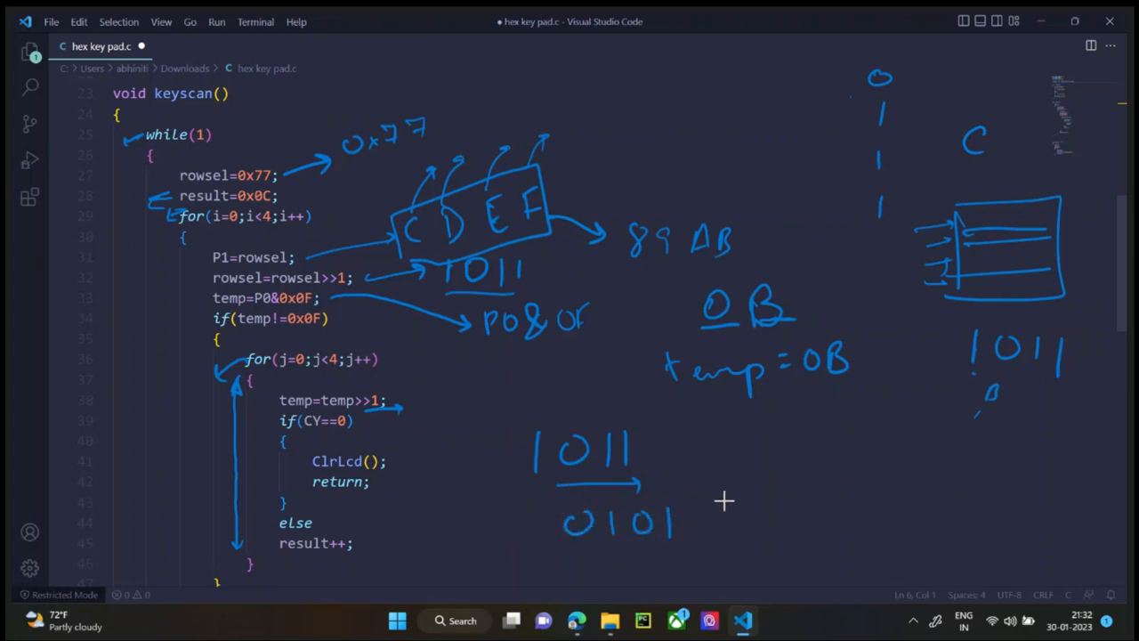
drag(726, 494, 775, 543)
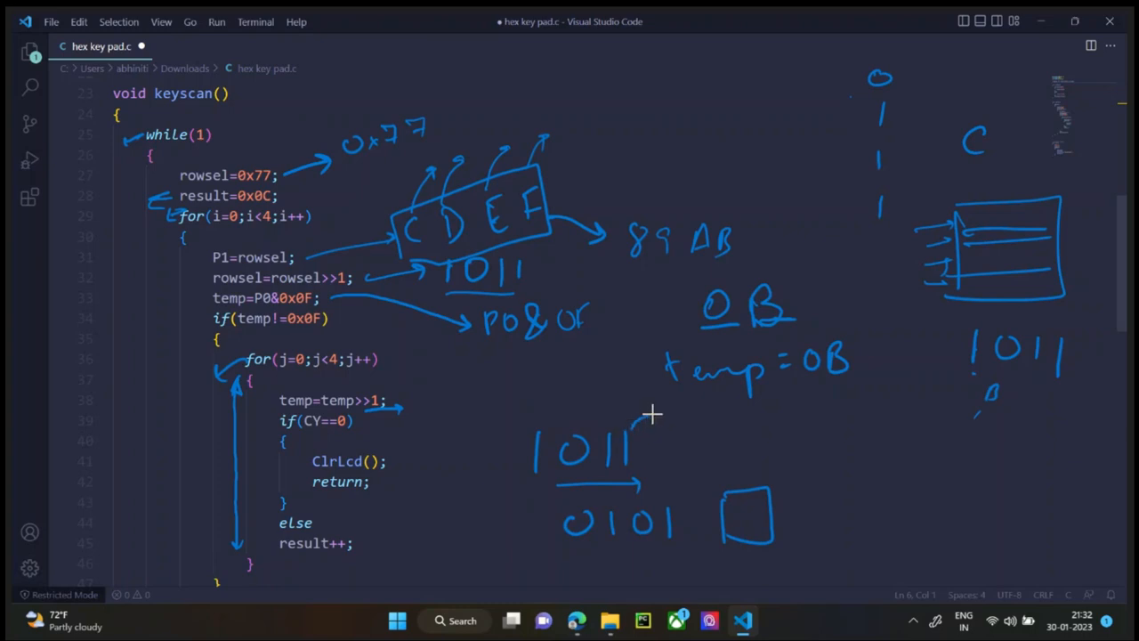
drag(649, 414, 738, 463)
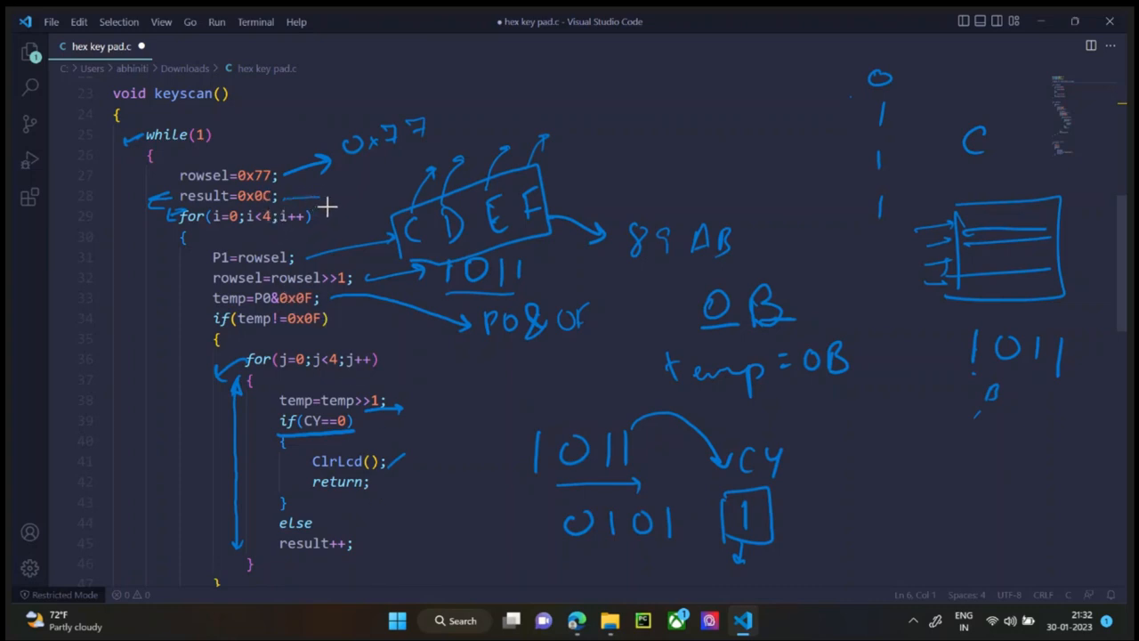
mouse_move(746, 523)
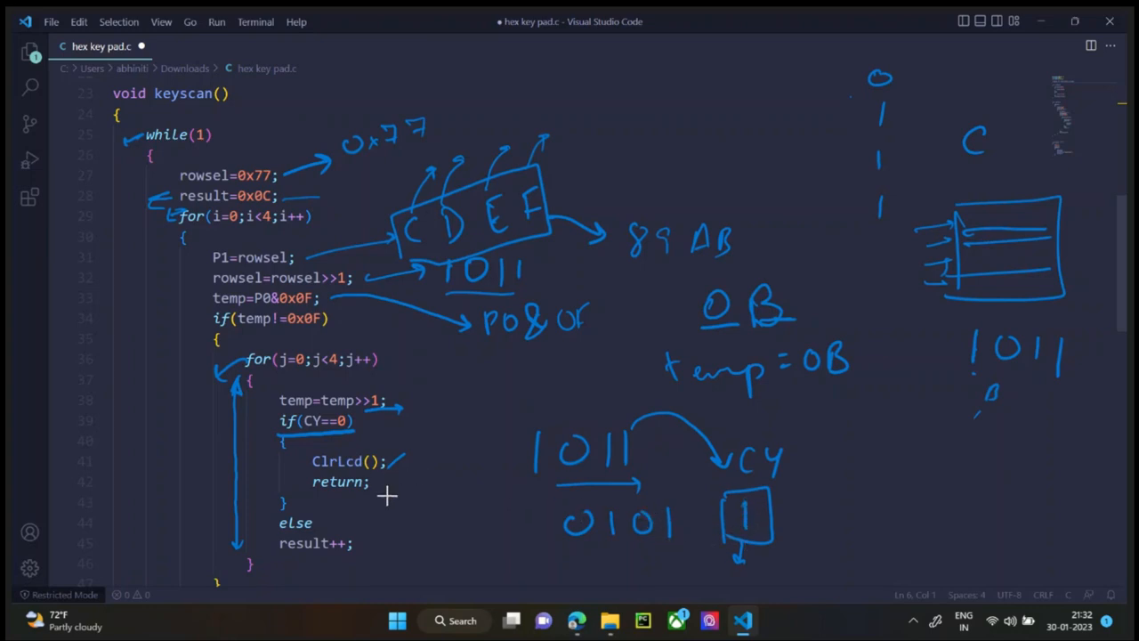
mouse_move(307, 558)
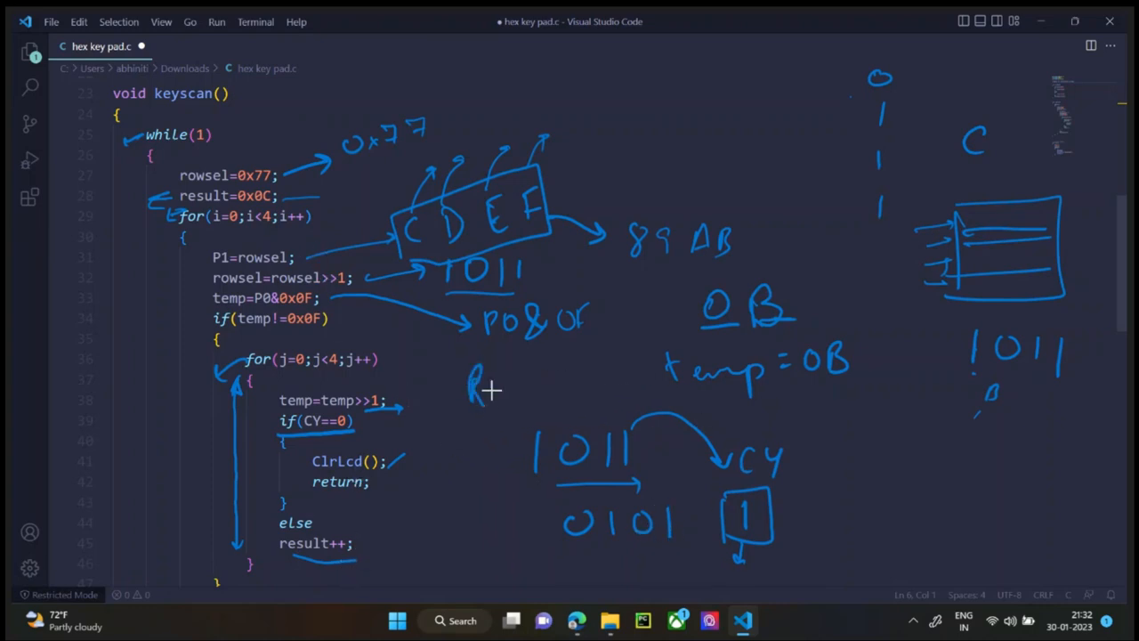
Step: Write result R=D, the next shift 0010, and a second carry box holding 1
drag(471, 355, 547, 396)
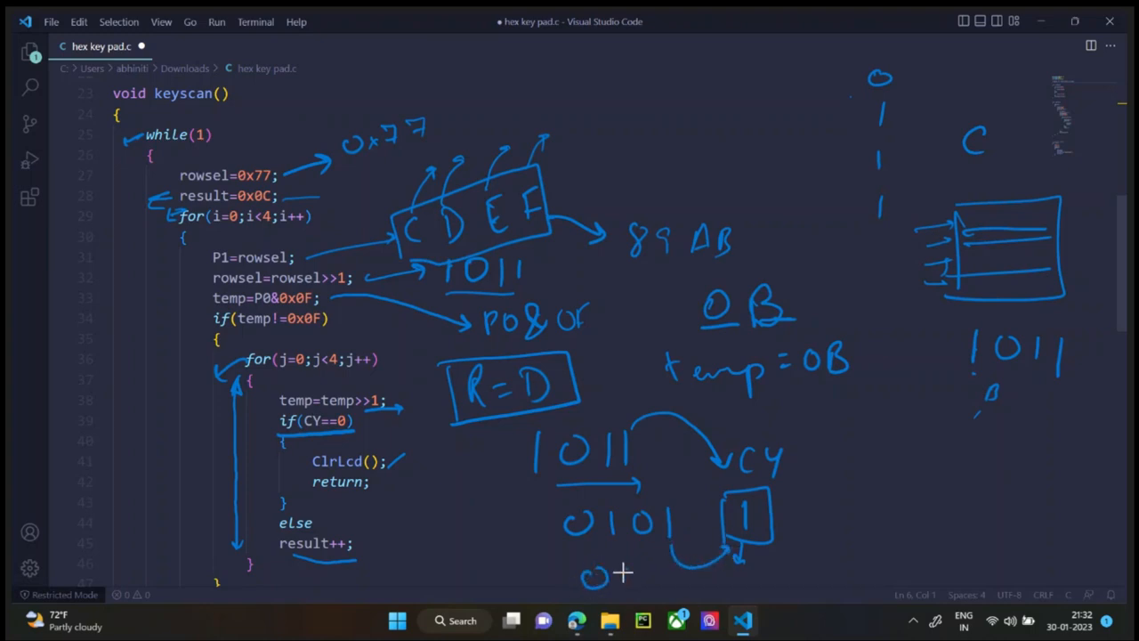
drag(578, 579, 685, 583)
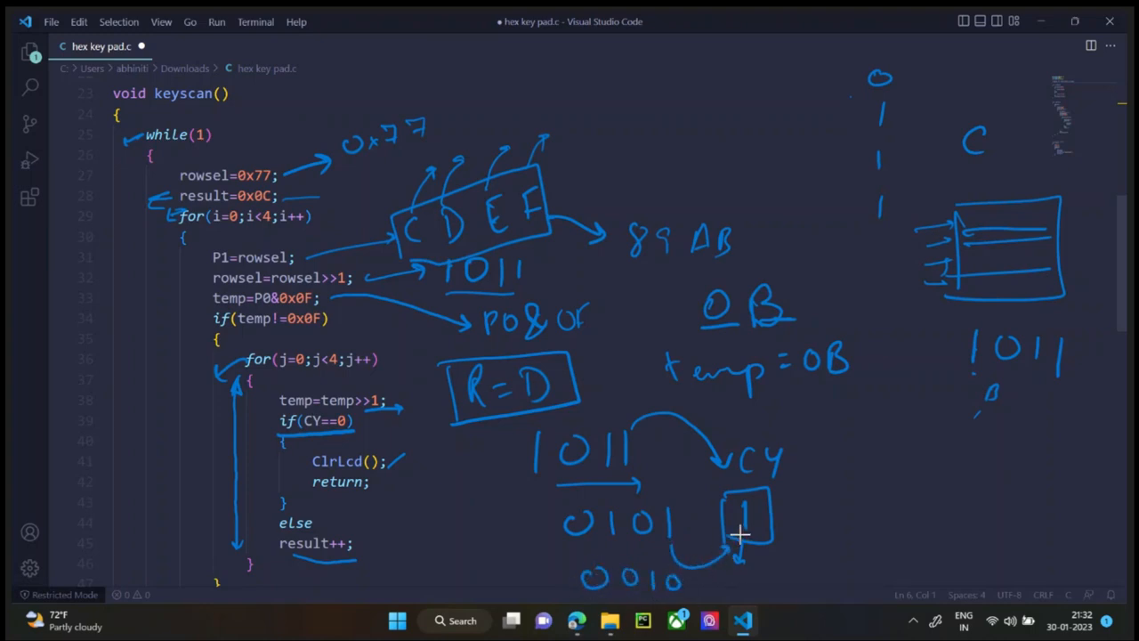
drag(738, 534, 748, 579)
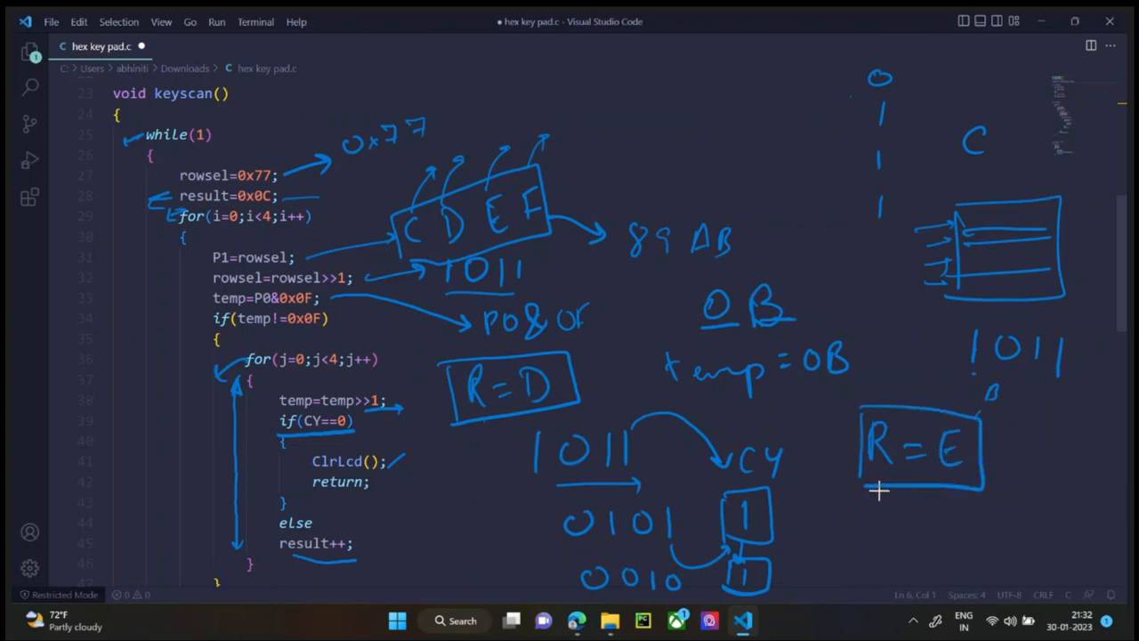
mouse_move(267, 267)
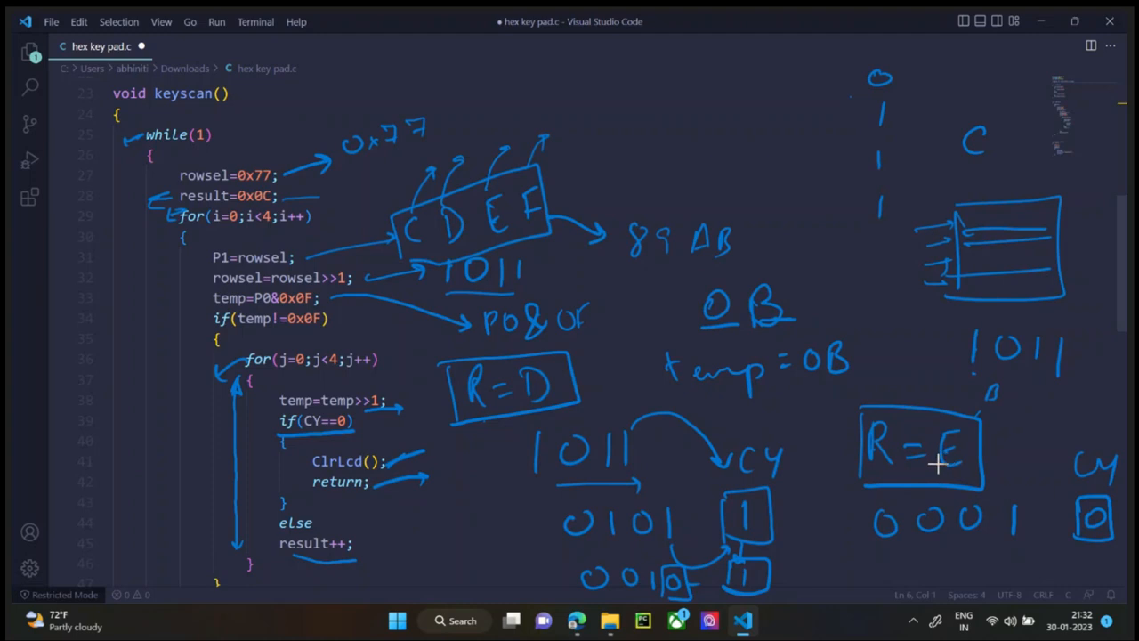
Step: Label display() as ASCII conversion: 0–9 add 30, above 9 add 37
scroll(down, 3)
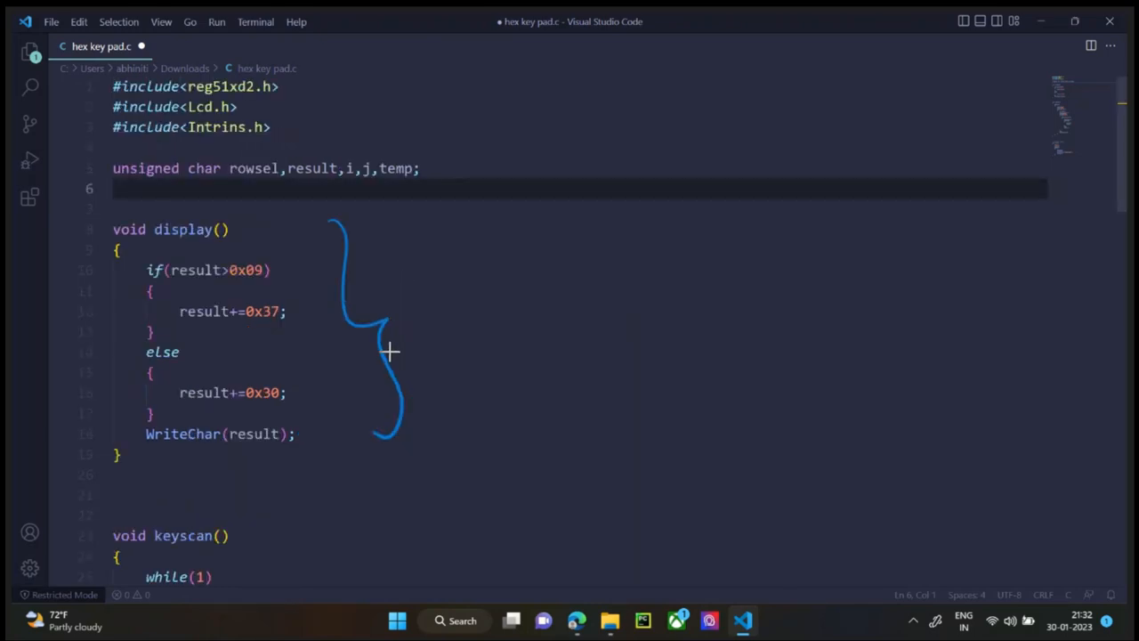
mouse_move(446, 223)
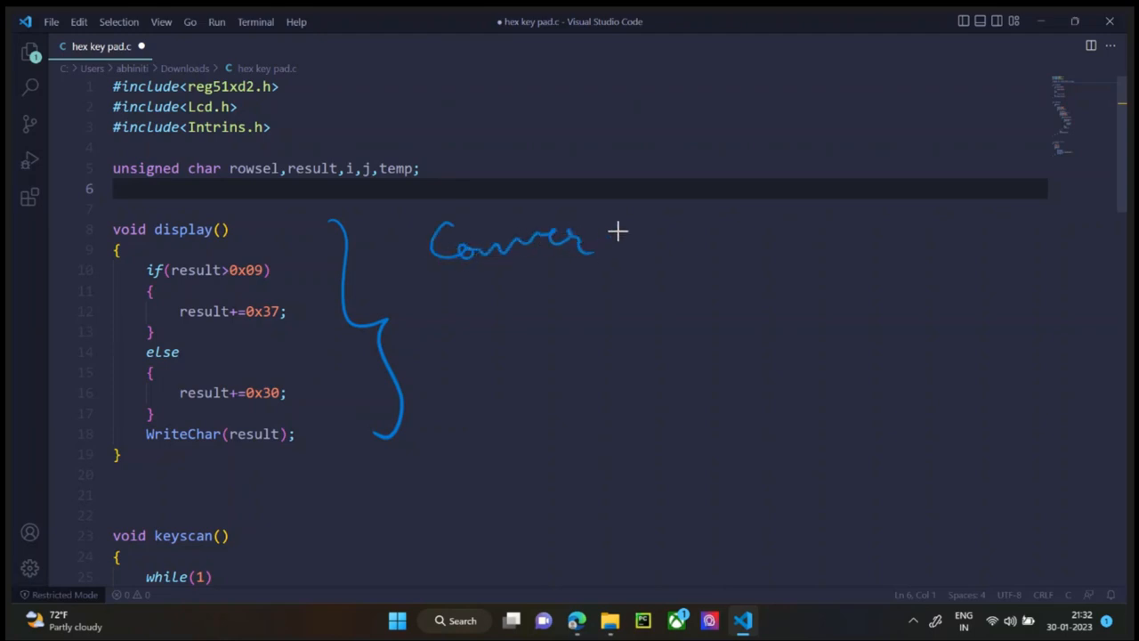
drag(641, 223, 734, 243)
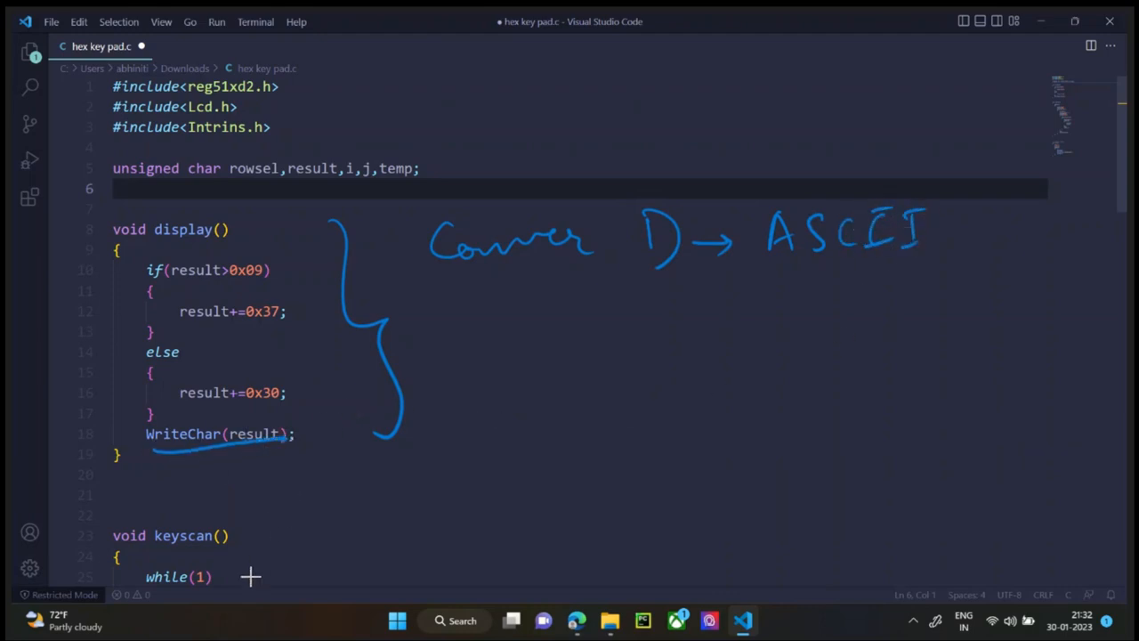
mouse_move(624, 280)
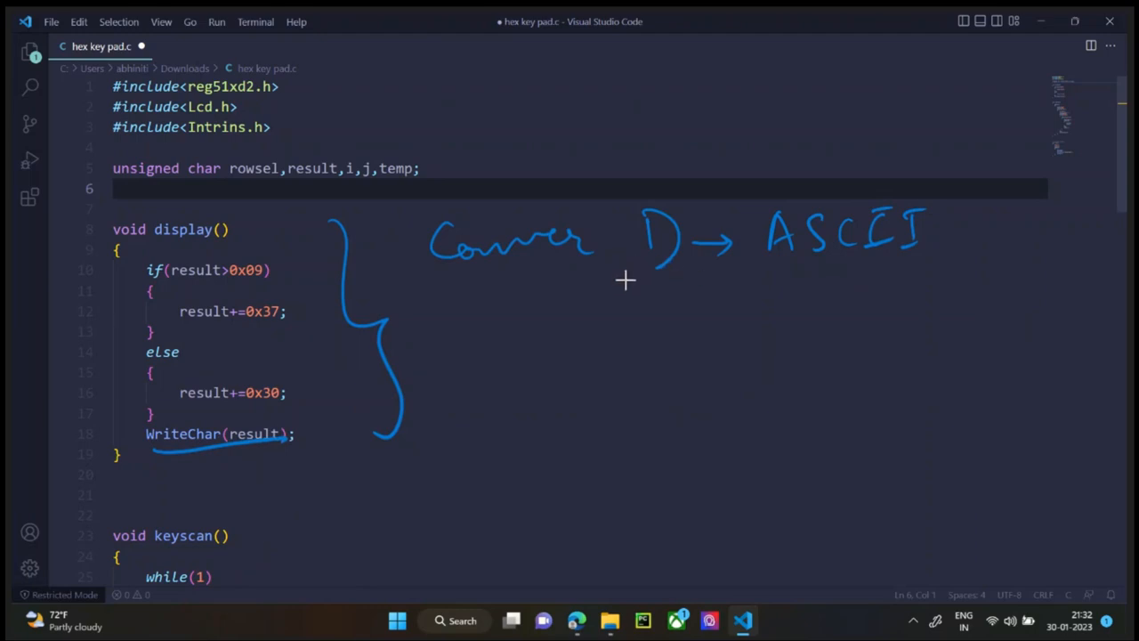
mouse_move(603, 290)
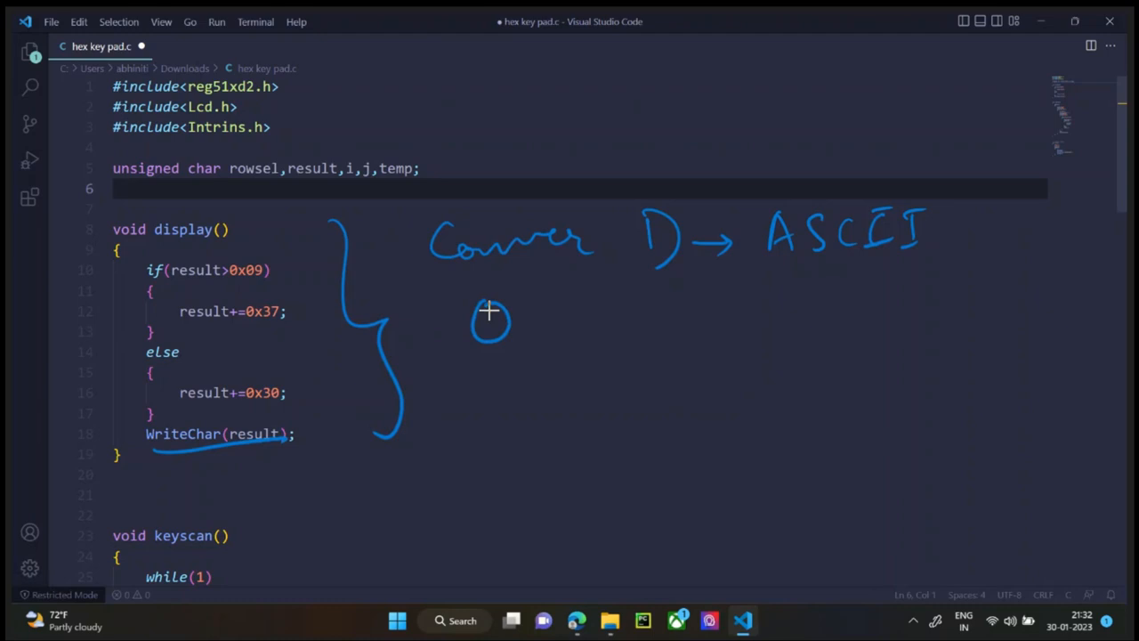
drag(489, 321, 623, 320)
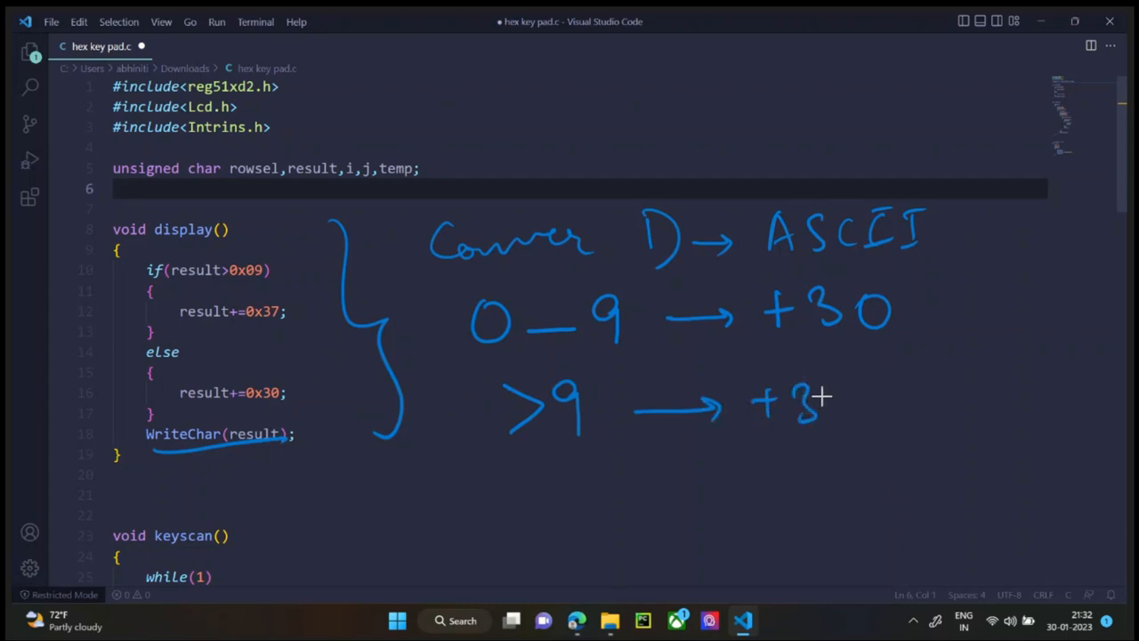
drag(837, 392, 849, 423)
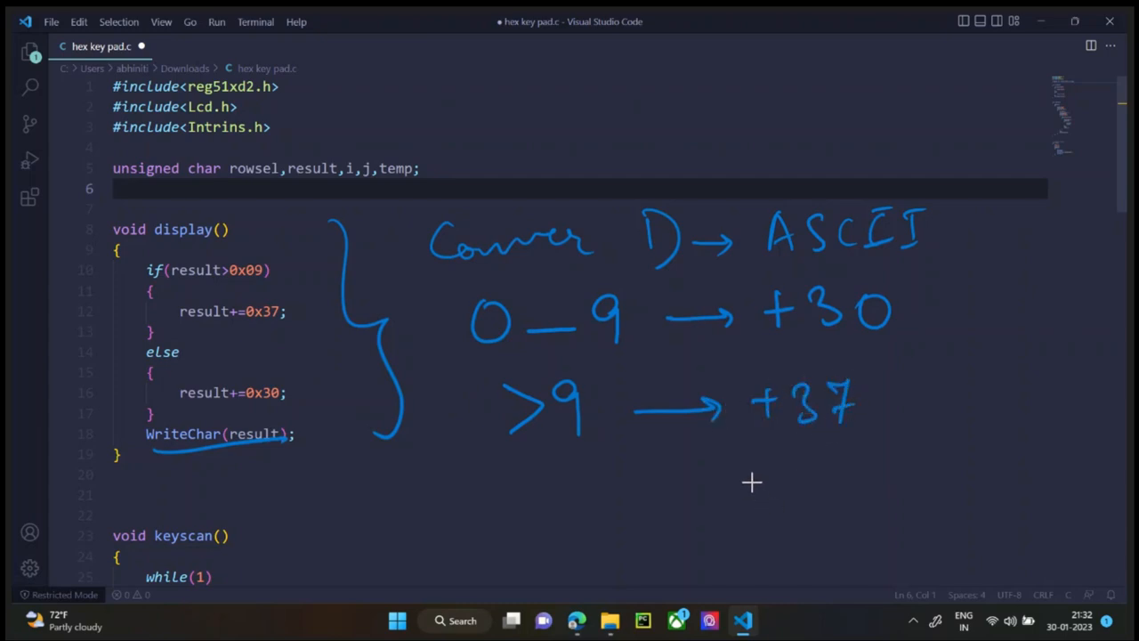
mouse_move(814, 365)
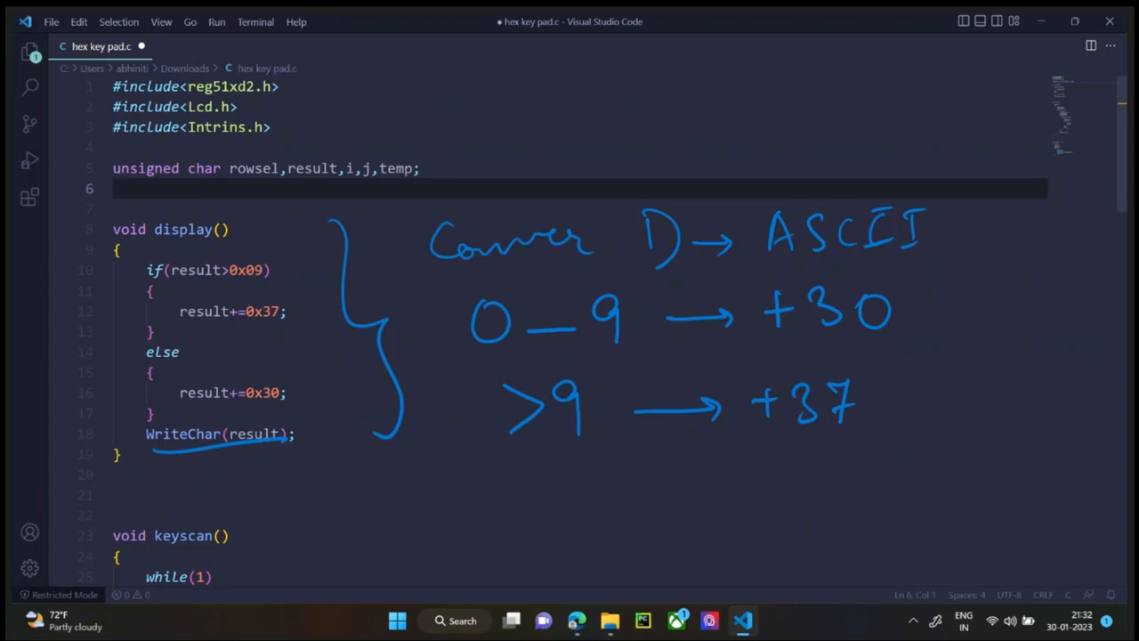
mouse_move(176, 288)
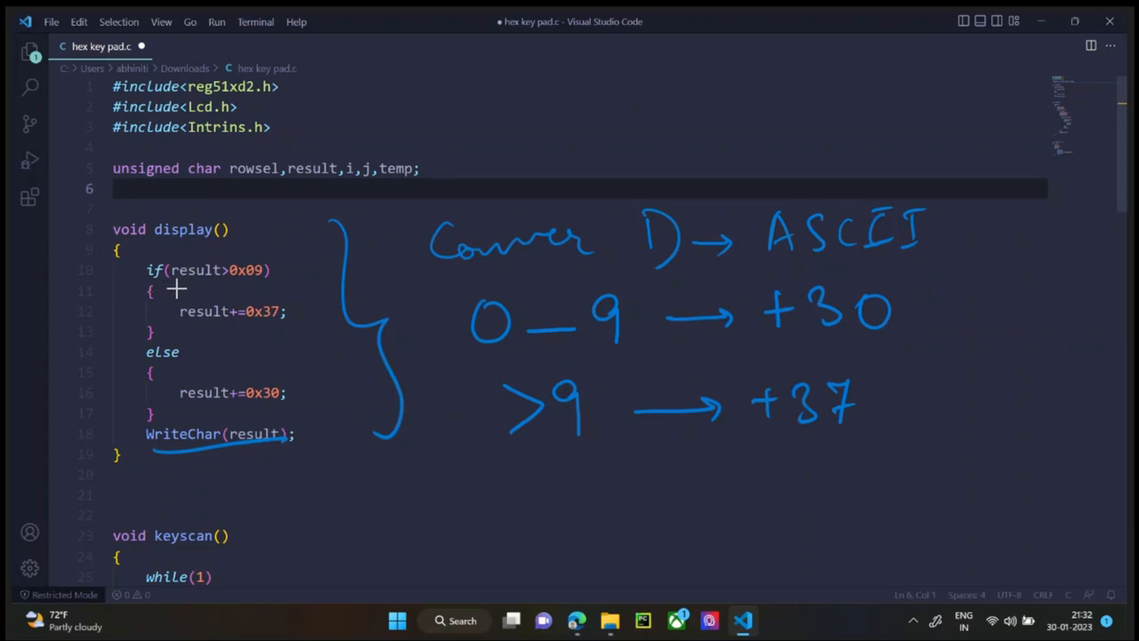
mouse_move(245, 288)
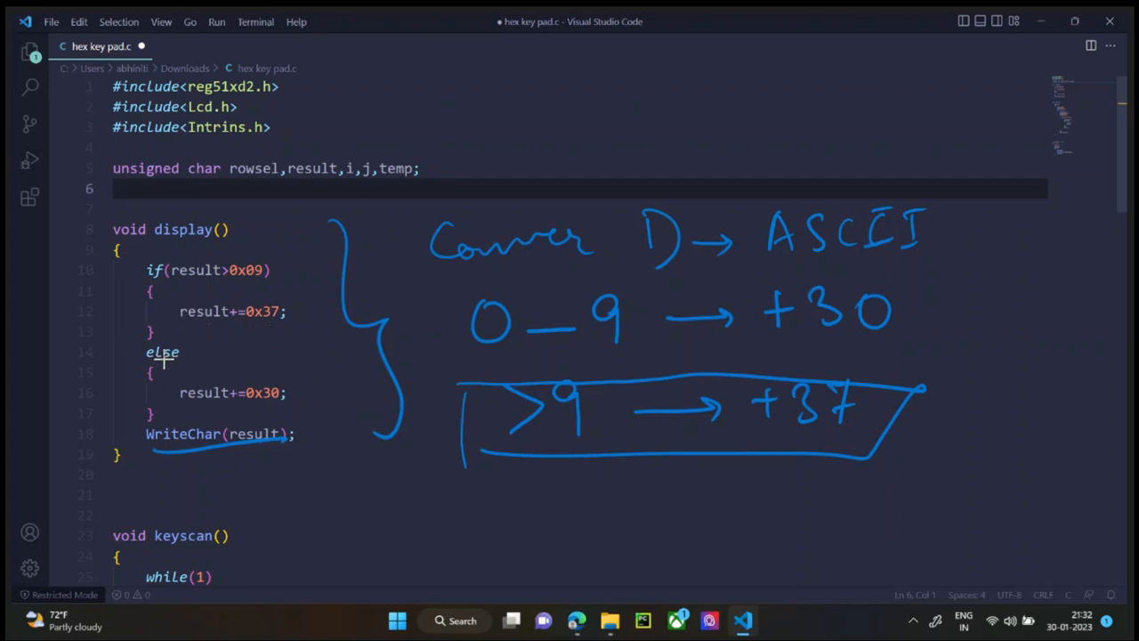
mouse_move(285, 403)
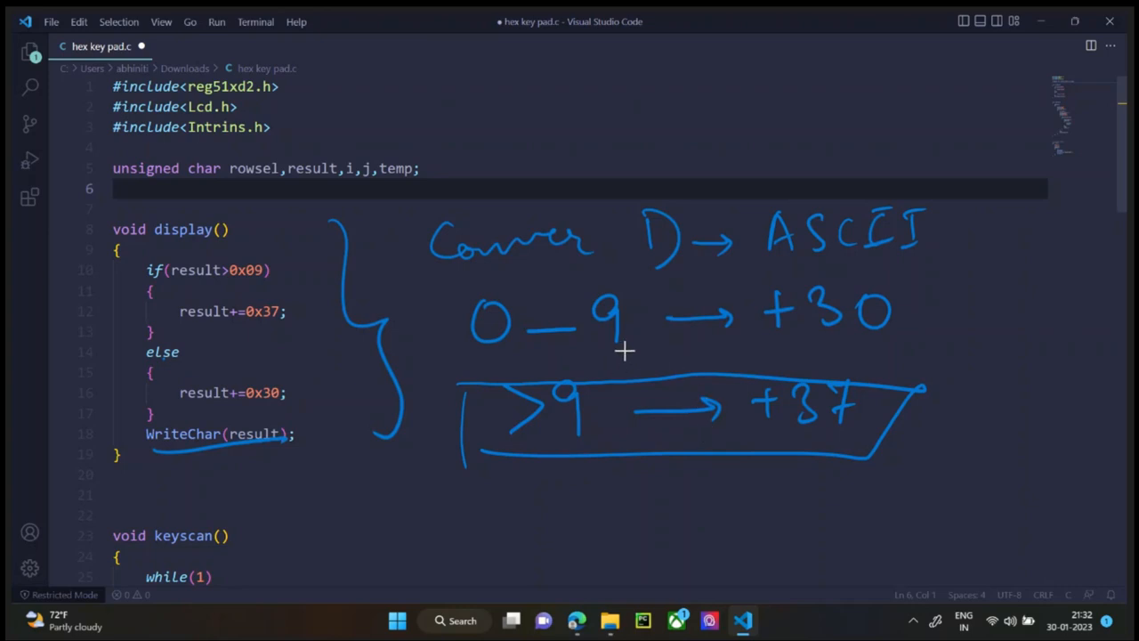
mouse_move(194, 409)
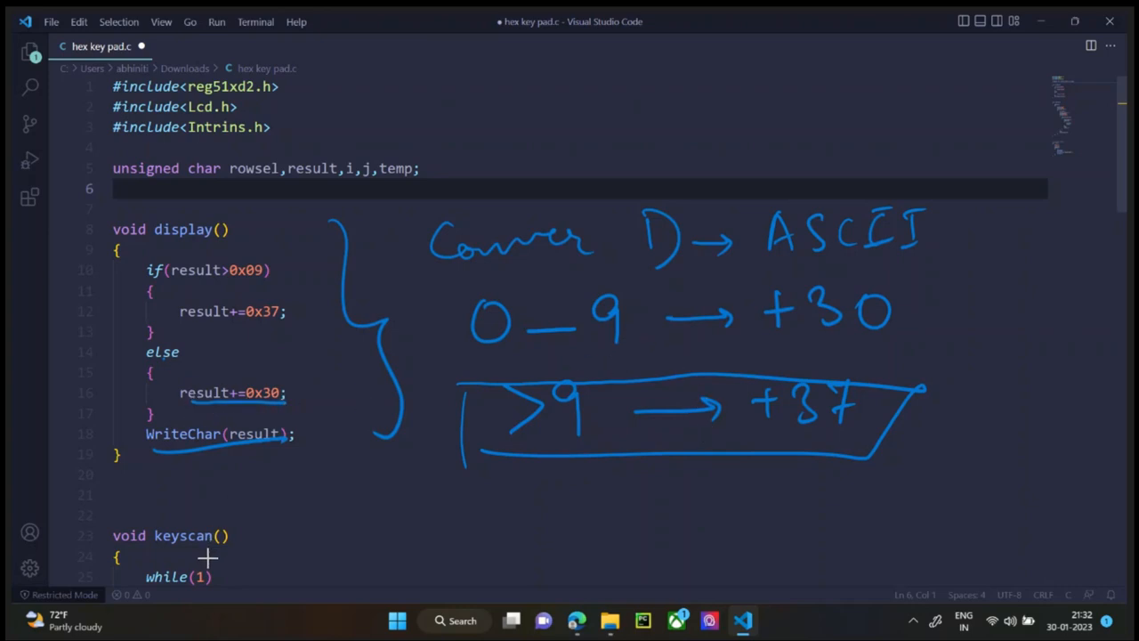
mouse_move(171, 454)
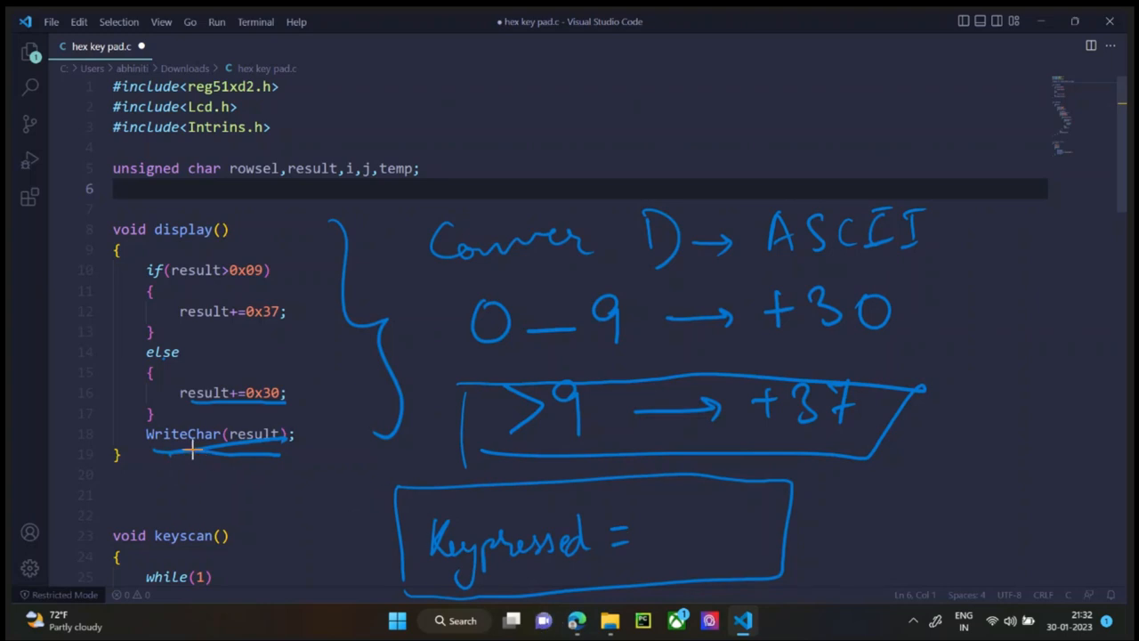
mouse_move(663, 285)
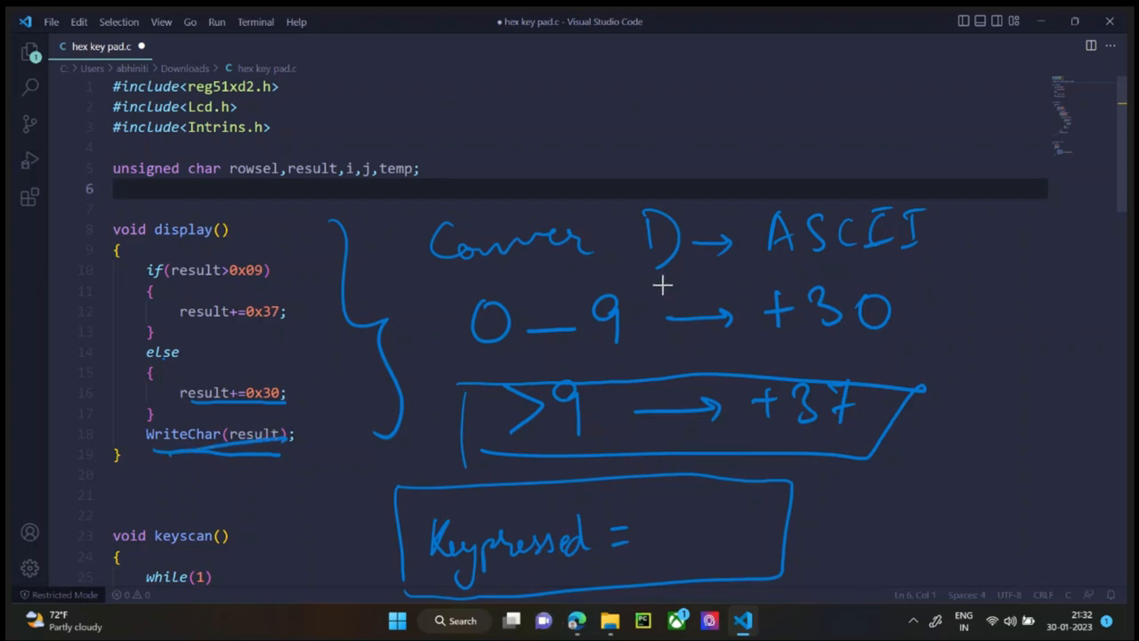
mouse_move(683, 307)
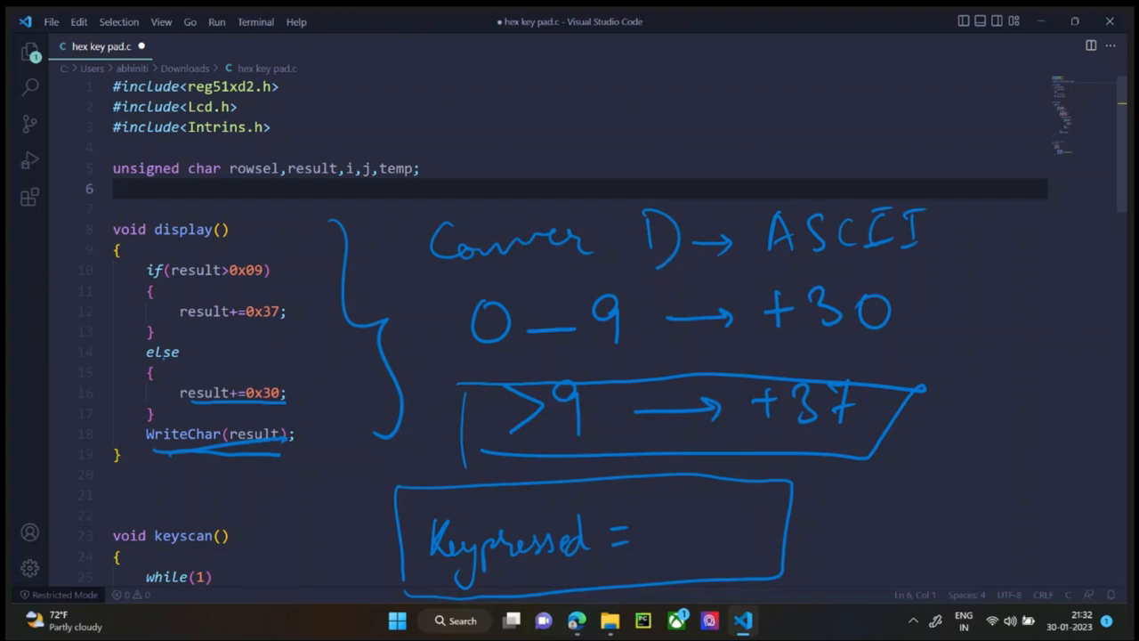
mouse_move(634, 380)
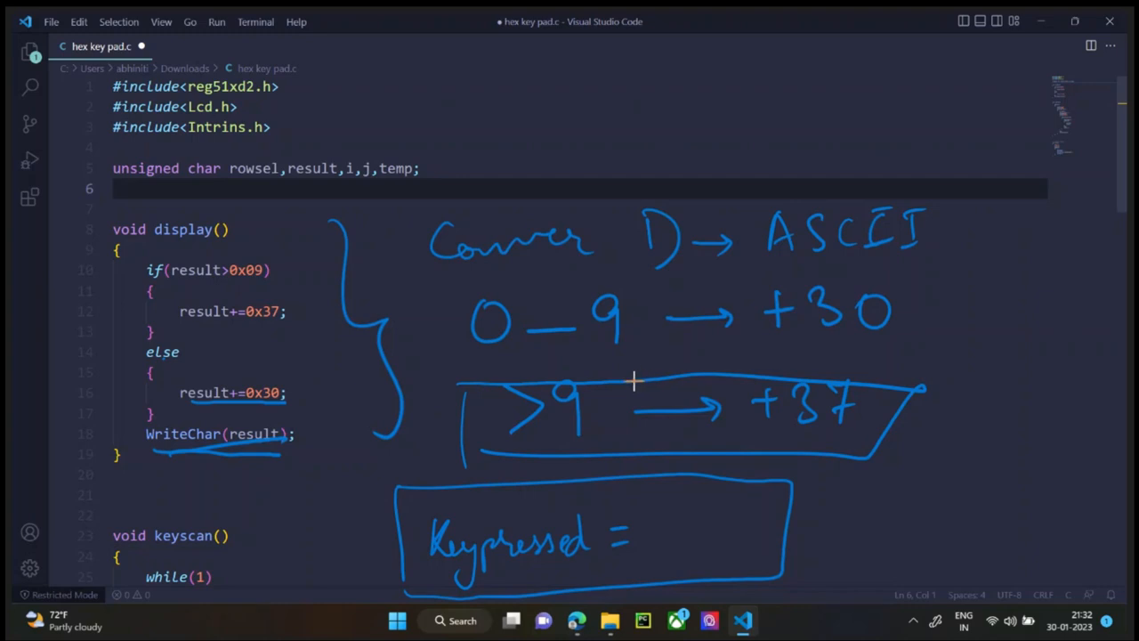
mouse_move(684, 497)
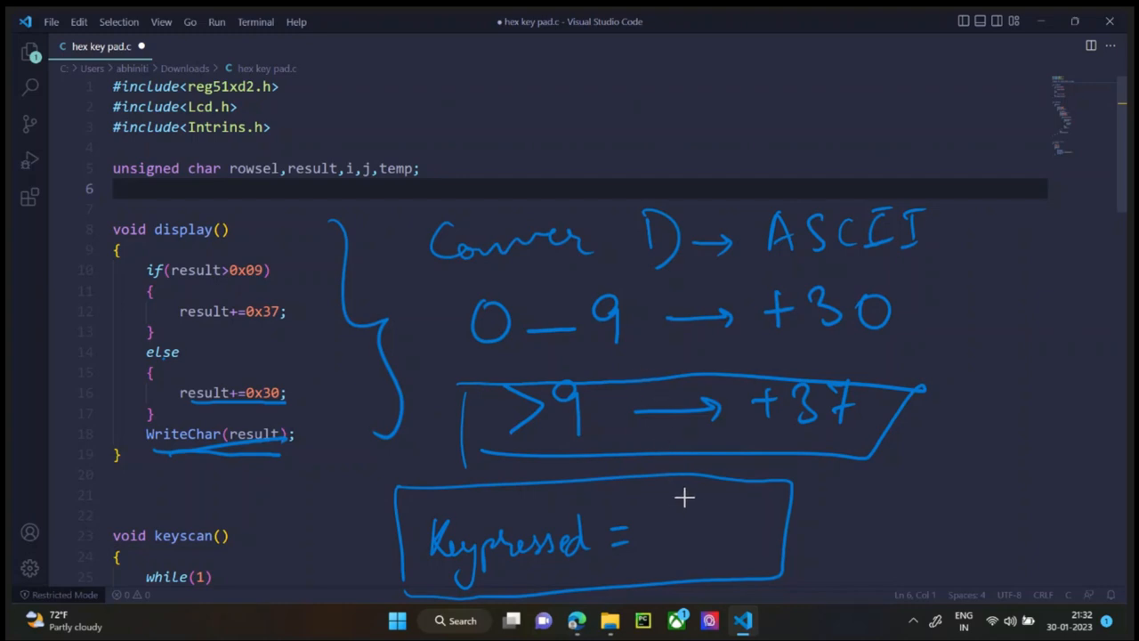
mouse_move(658, 512)
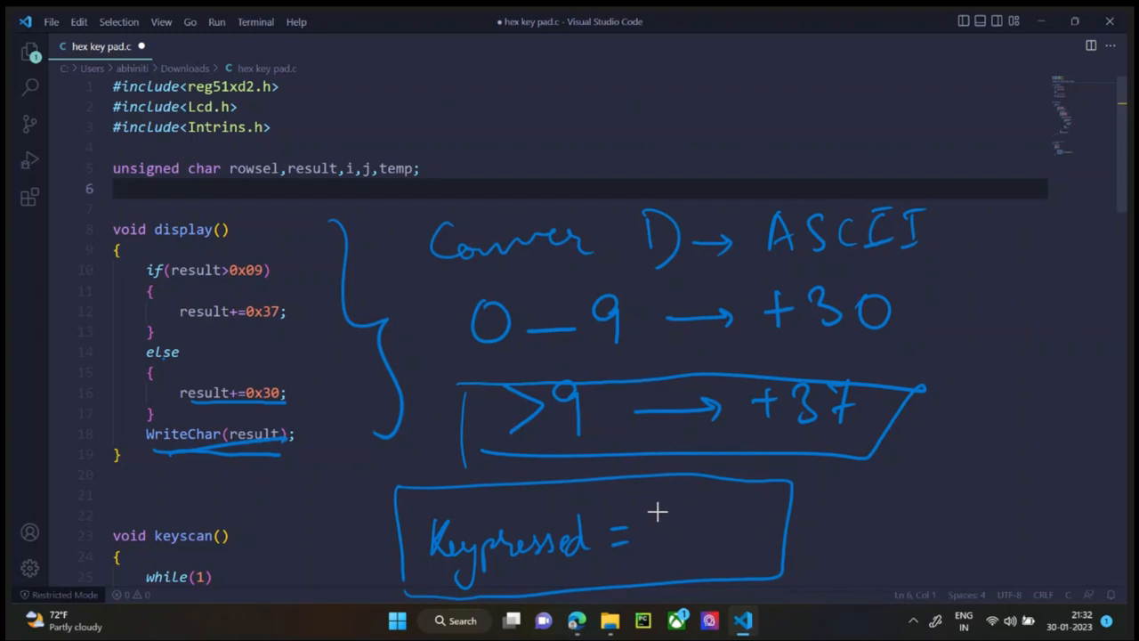
Step: Write D as the pressed key in the boxed Keypressed note
drag(649, 512, 654, 556)
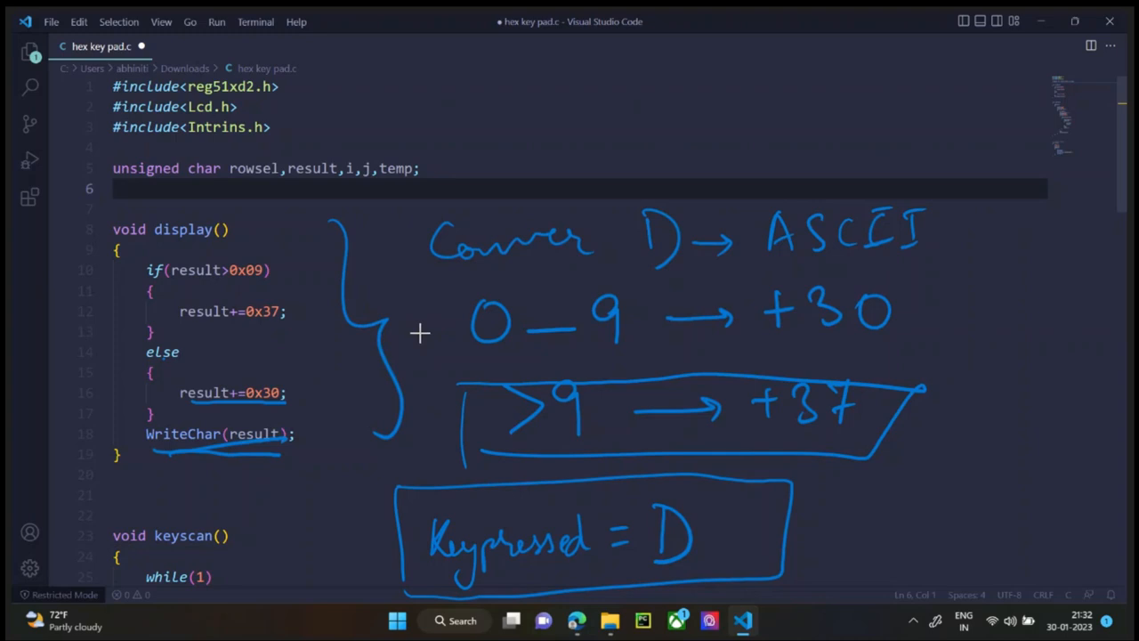
mouse_move(870, 227)
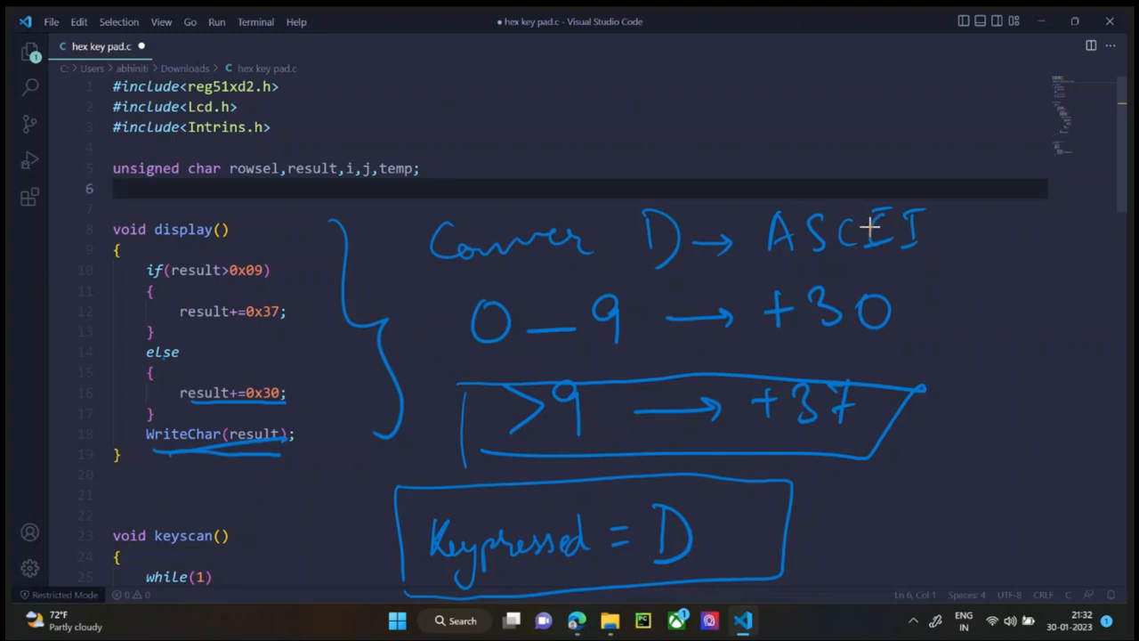
Step: Write R=0 beside R=E and draw an arrow looping back to R=C
scroll(down, 3)
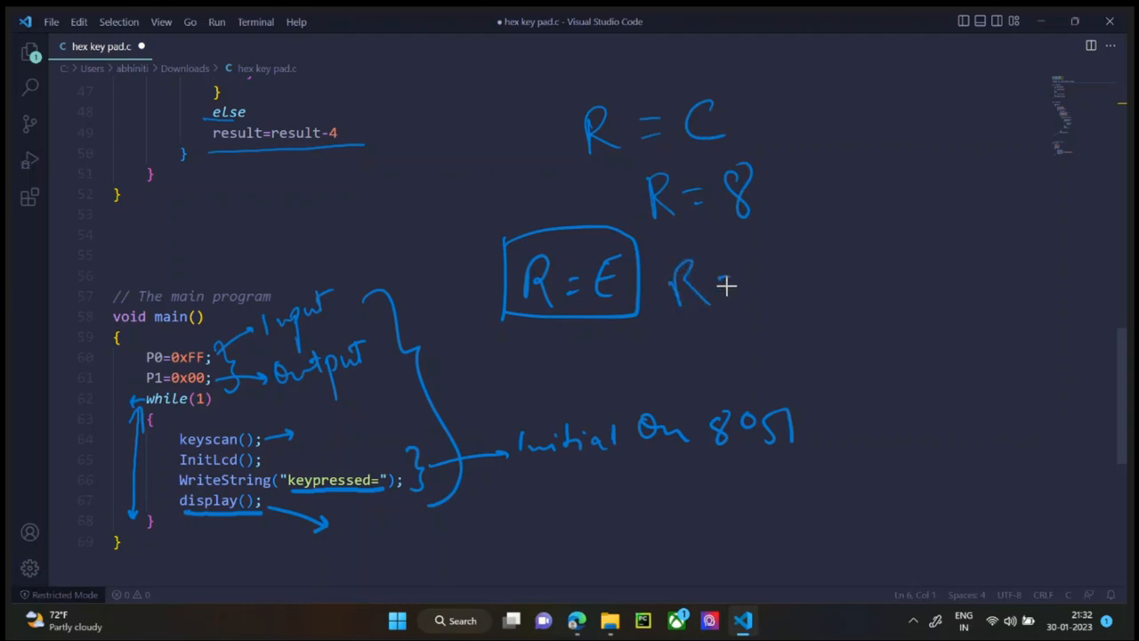
mouse_move(762, 267)
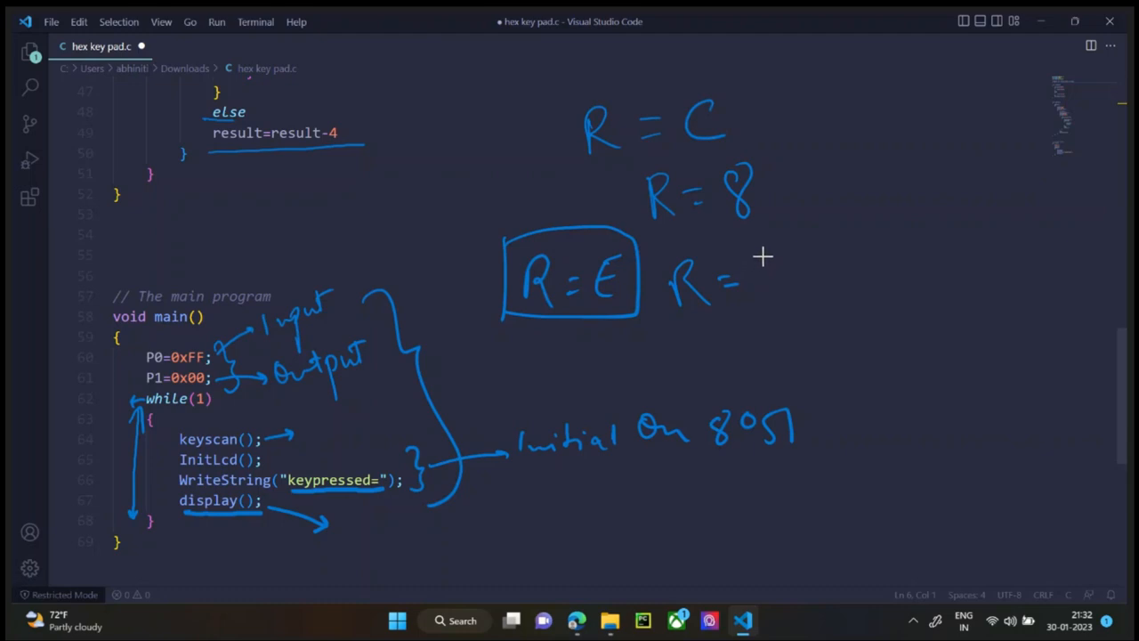
drag(765, 254, 769, 294)
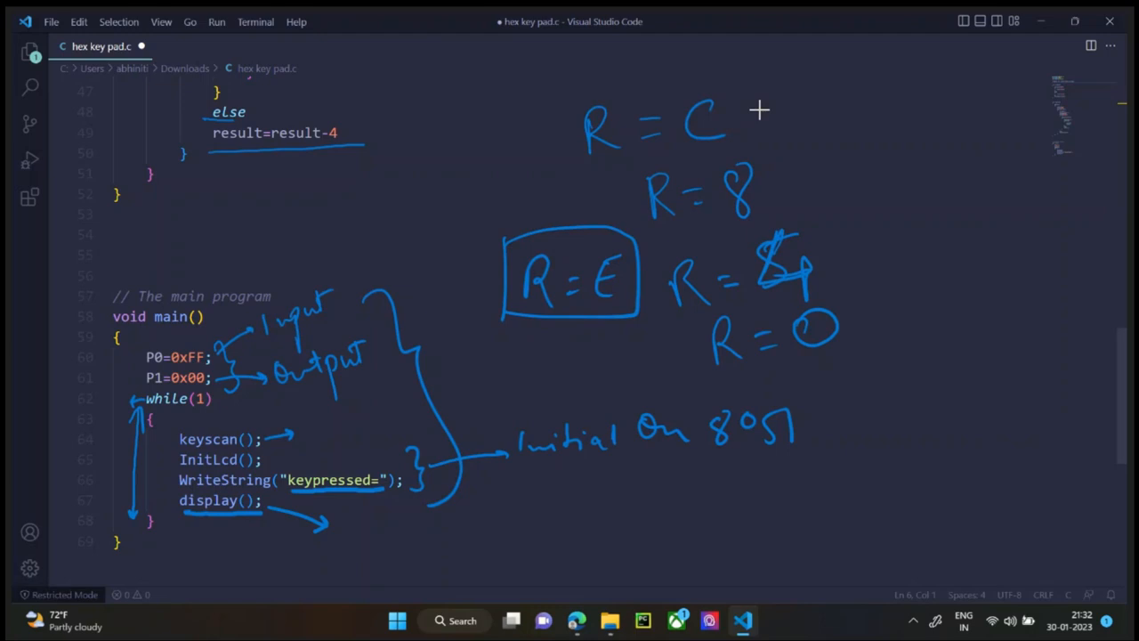
mouse_move(759, 384)
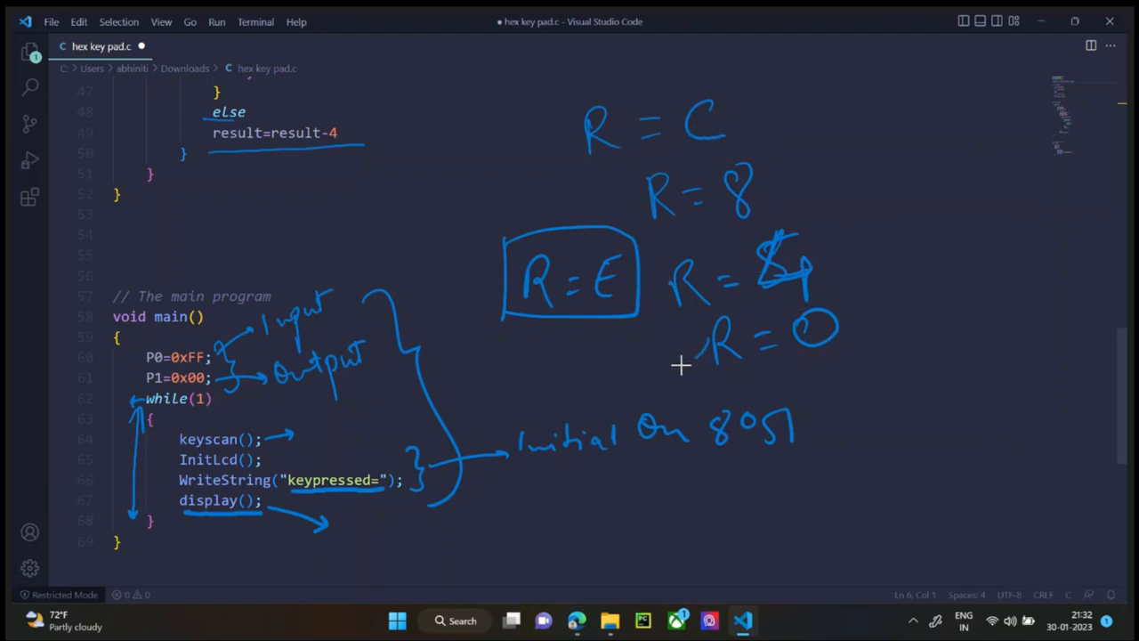
drag(680, 369, 583, 165)
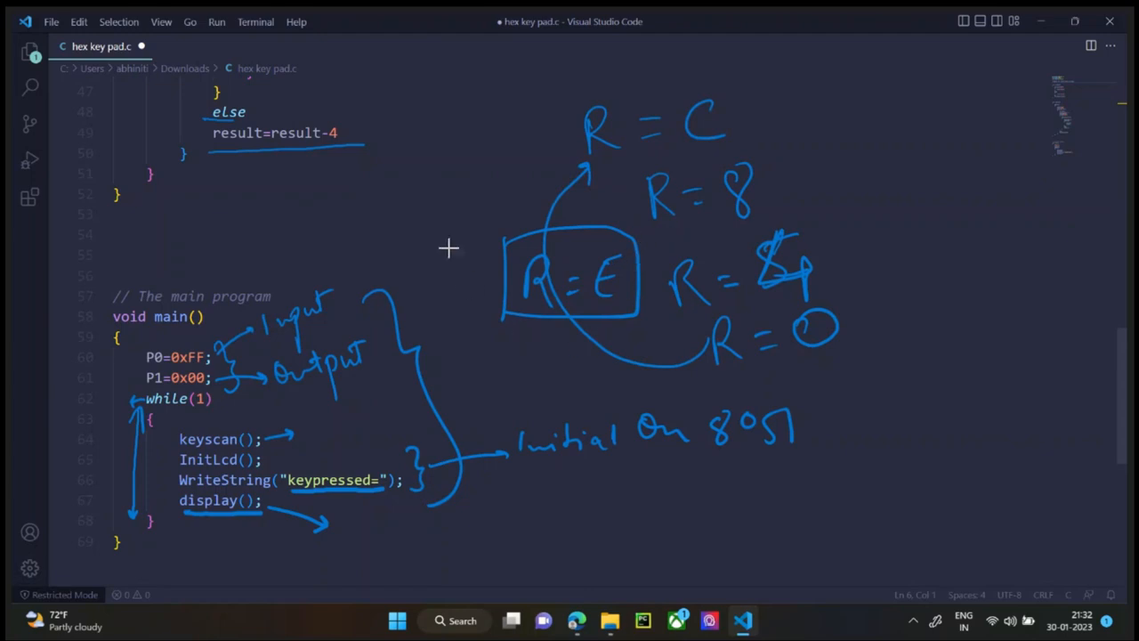
mouse_move(618, 311)
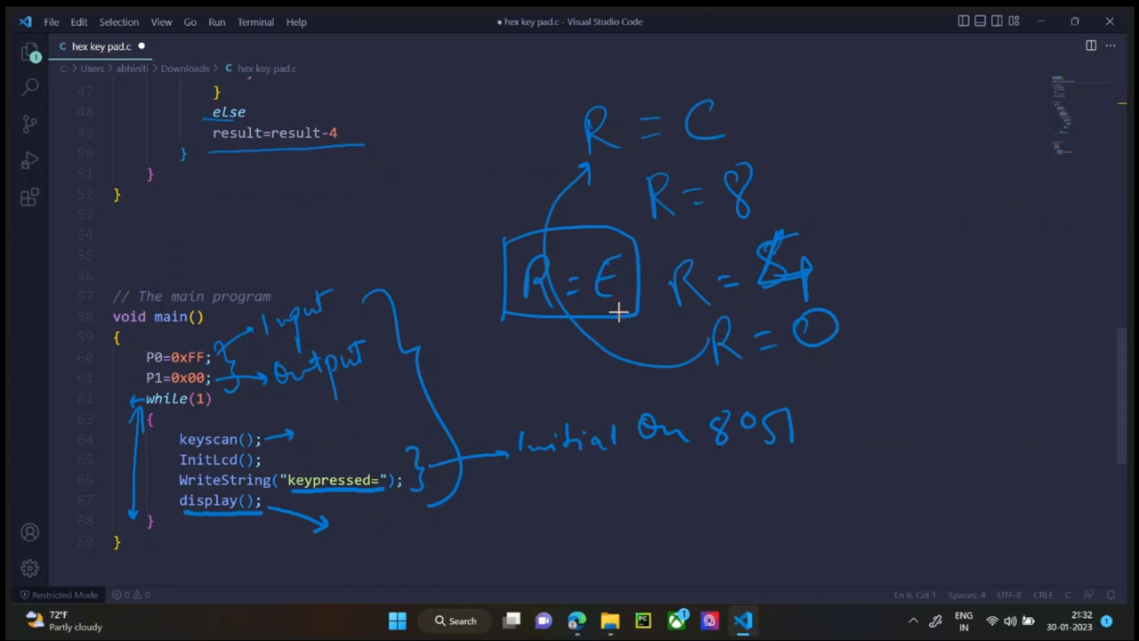
mouse_move(598, 331)
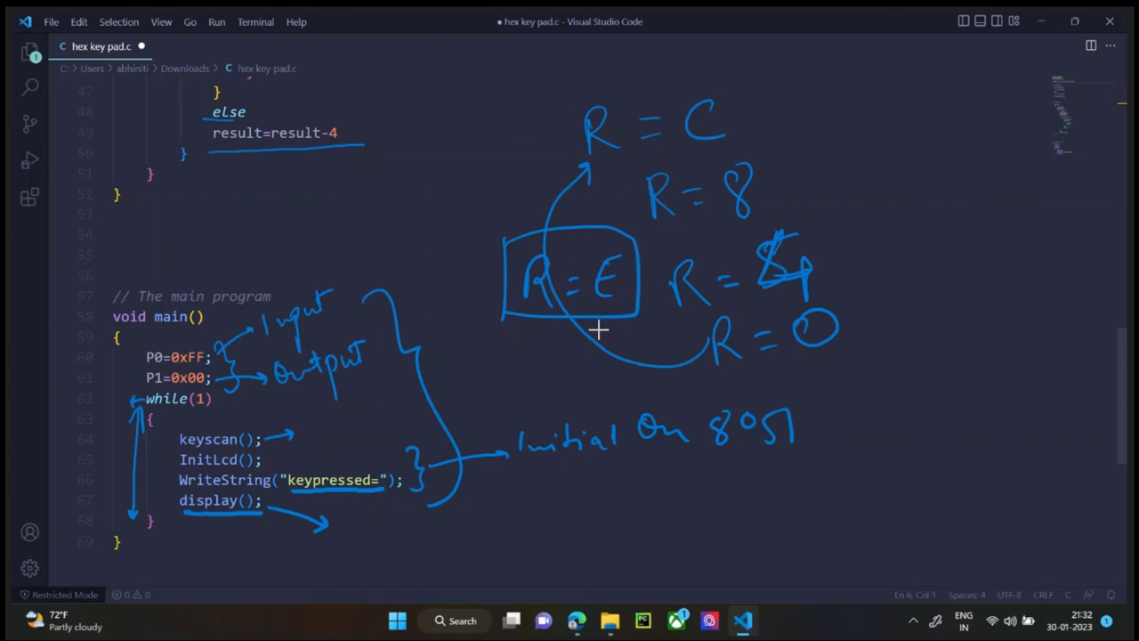